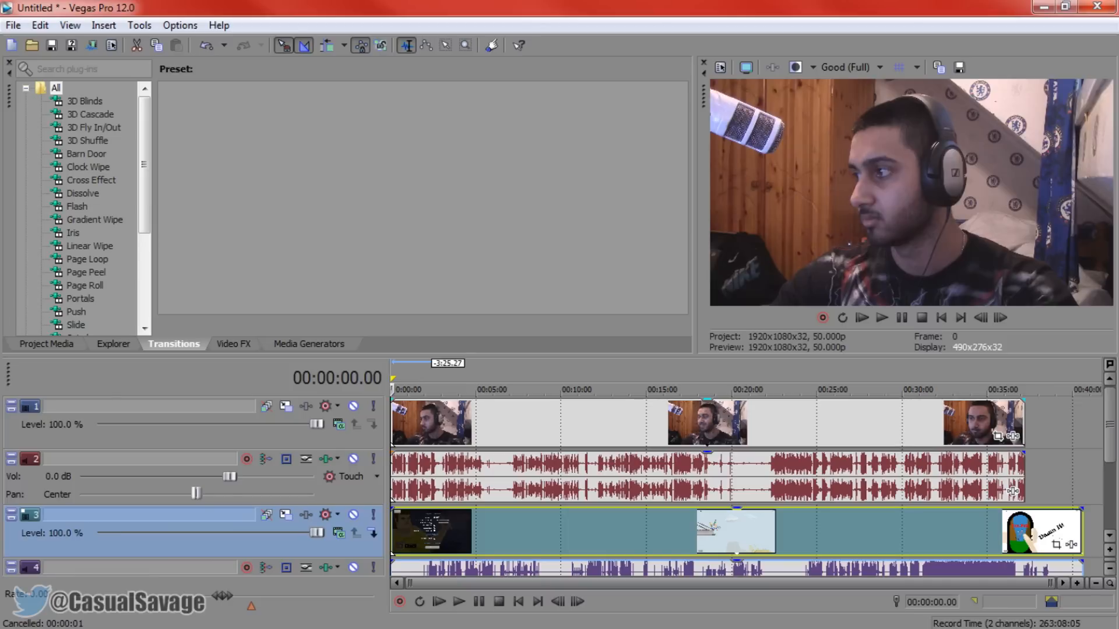
# Step: Shrink Track 1's webcam into the top-right corner and save the motion preset as FACECAM
pyautogui.click(46, 344)
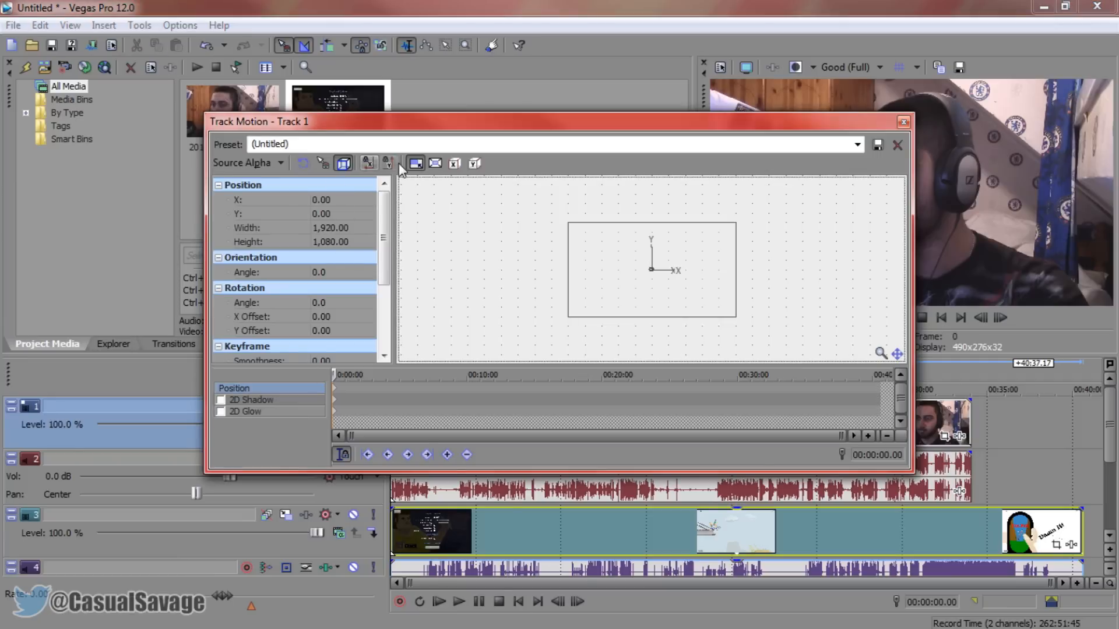
pyautogui.moveTo(415, 163)
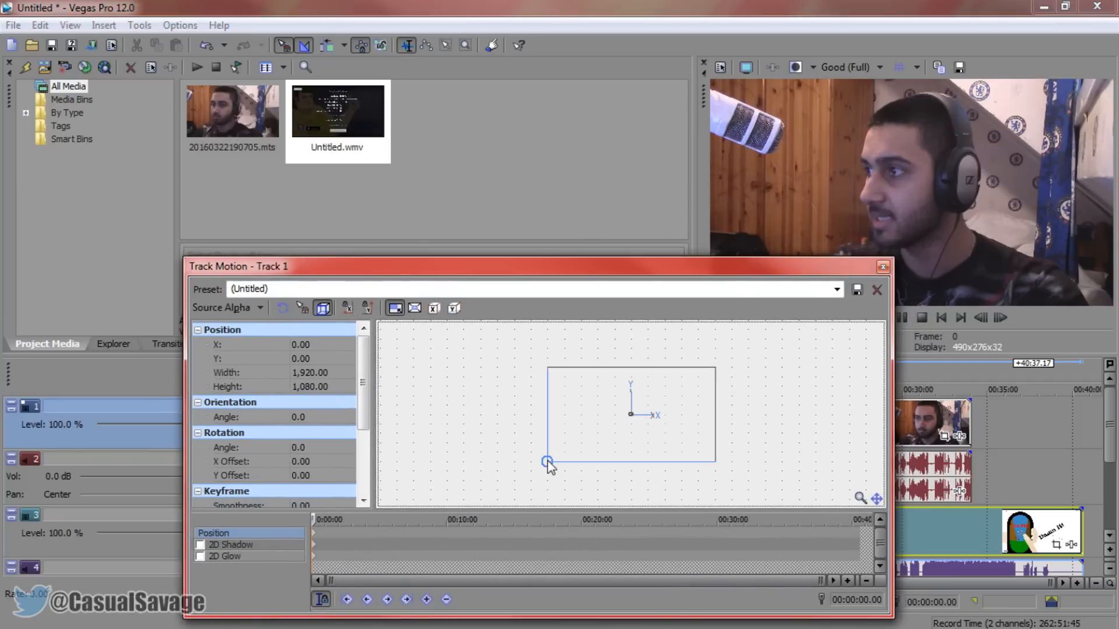
pyautogui.moveTo(547, 461); pyautogui.dragTo(687, 381)
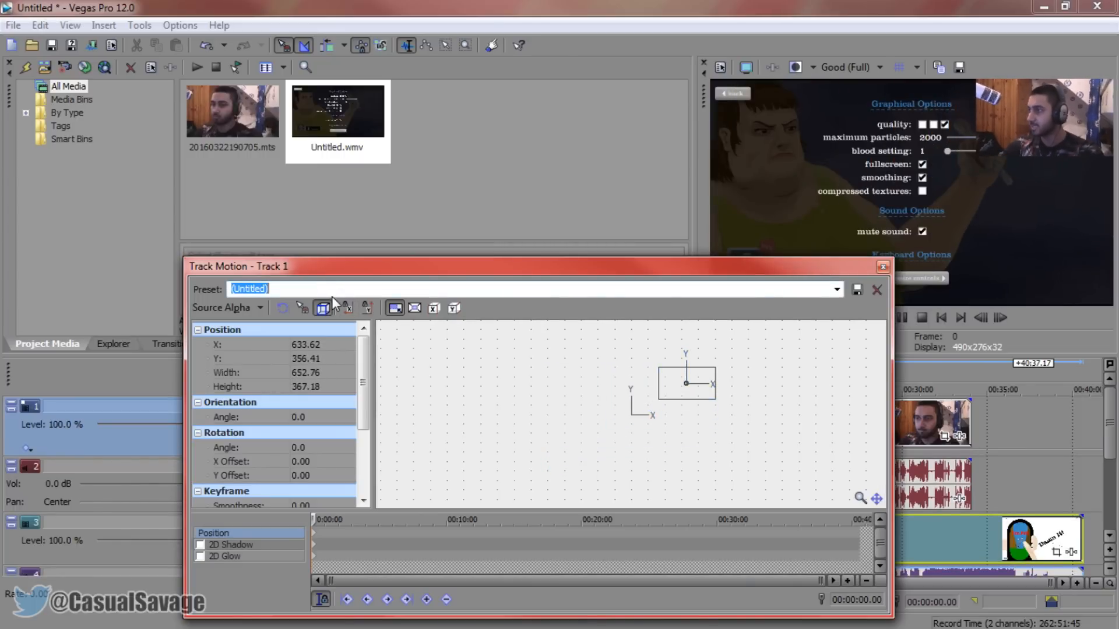
pyautogui.write('FACEAX')
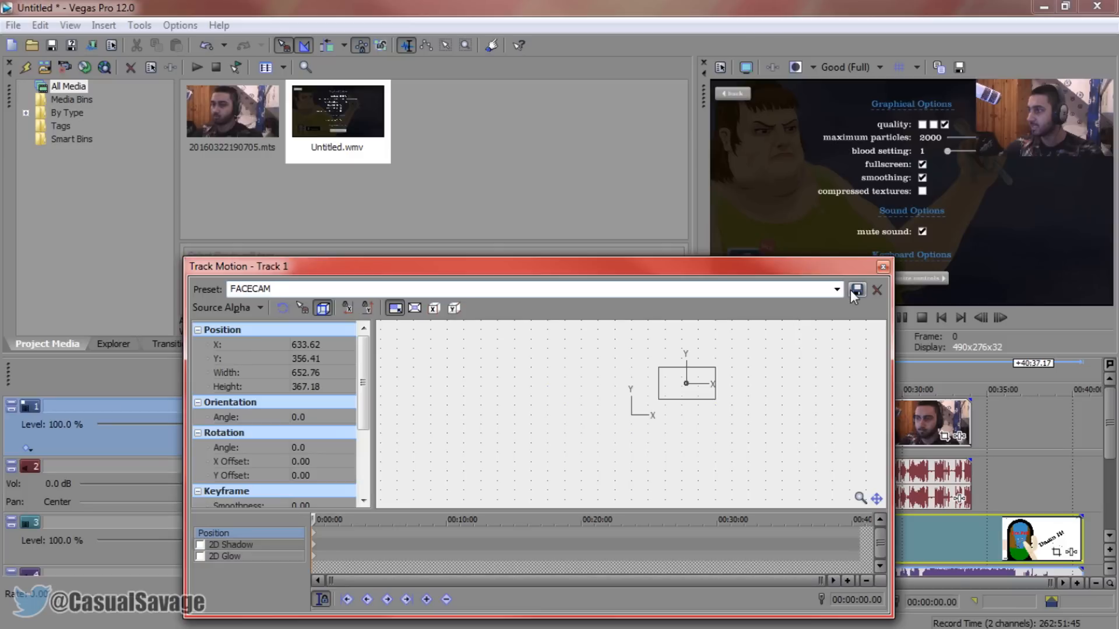
pyautogui.click(270, 289)
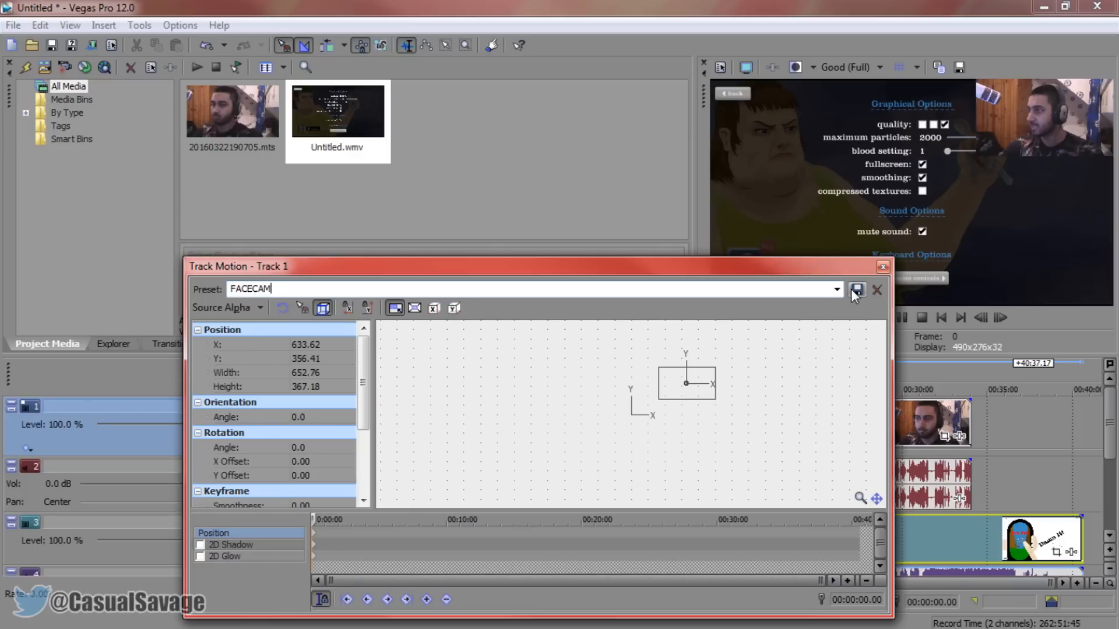
pyautogui.click(835, 289)
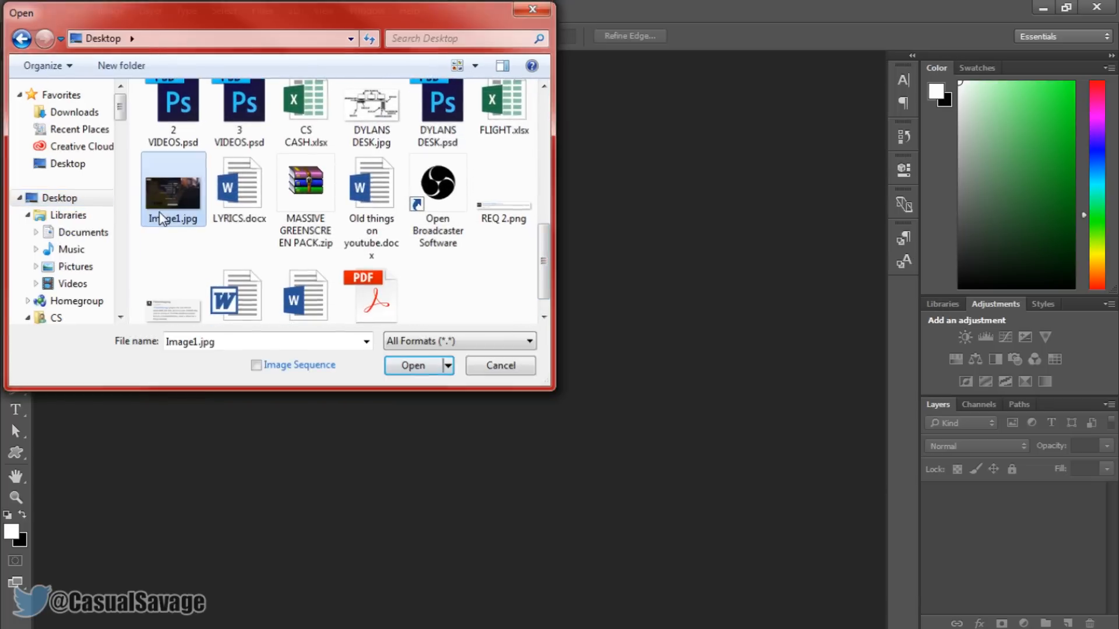
# Step: Open the Image1.jpg screenshot and add a new empty layer above it
pyautogui.click(412, 365)
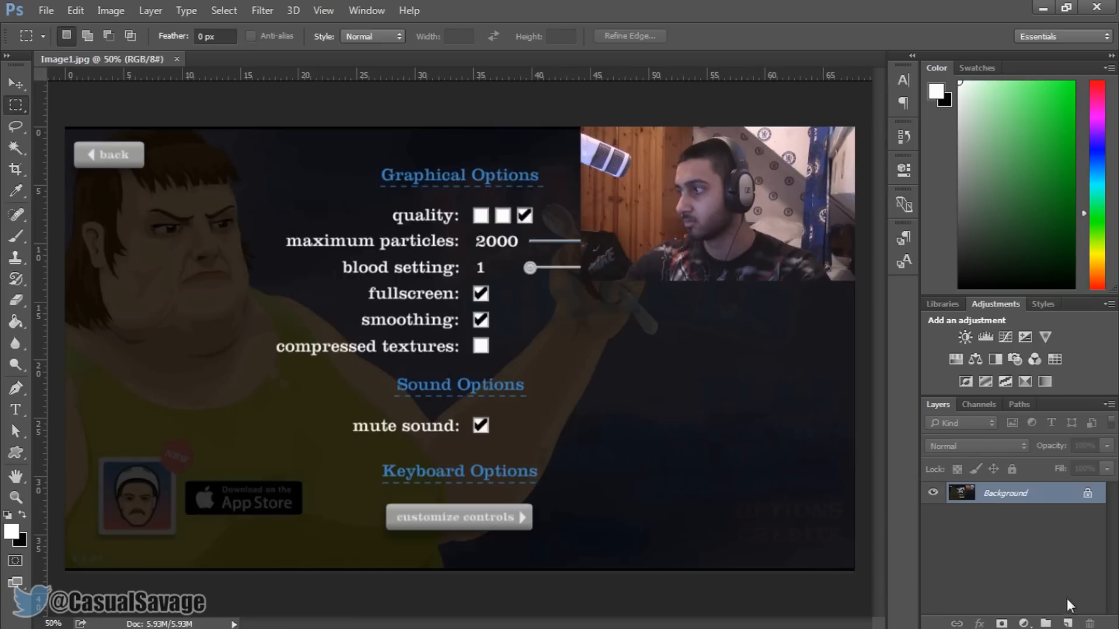
pyautogui.moveTo(1068, 623)
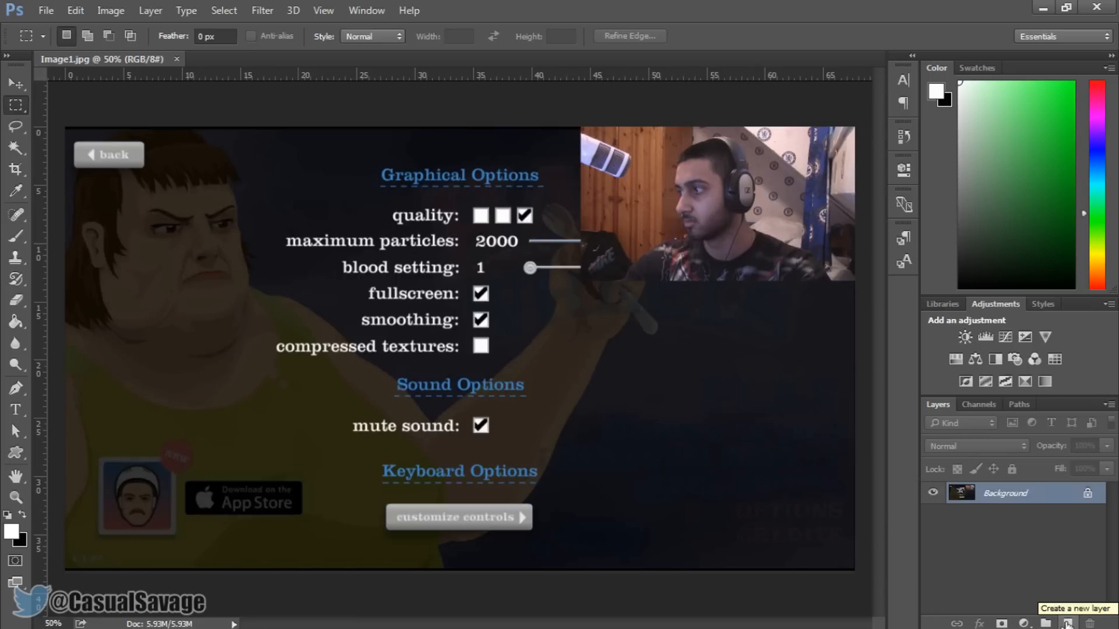
pyautogui.click(1068, 623)
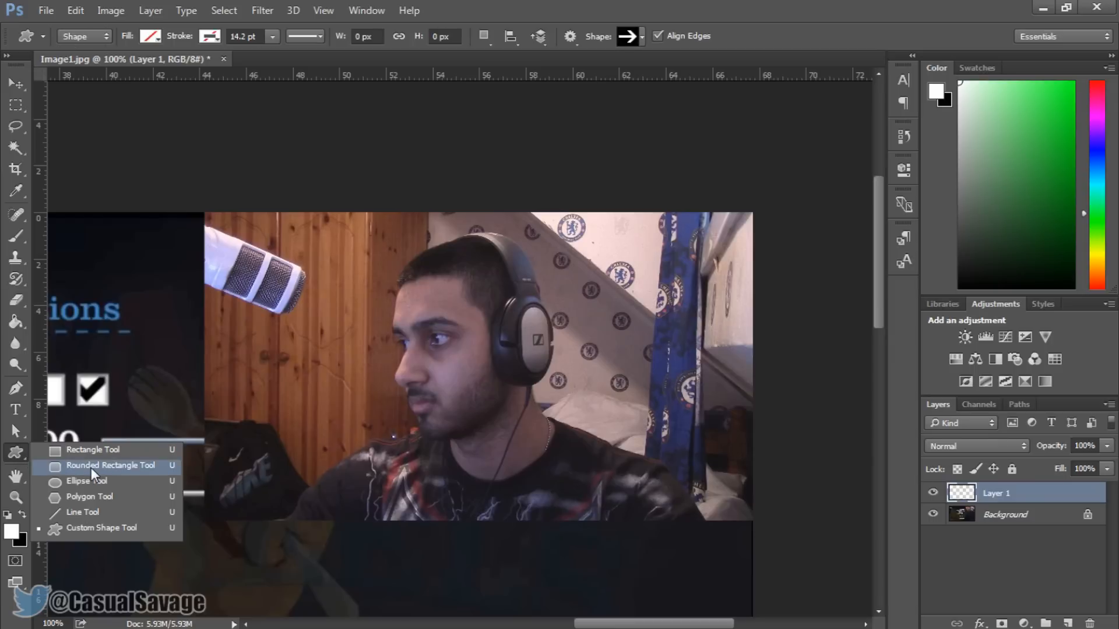
pyautogui.moveTo(92, 449)
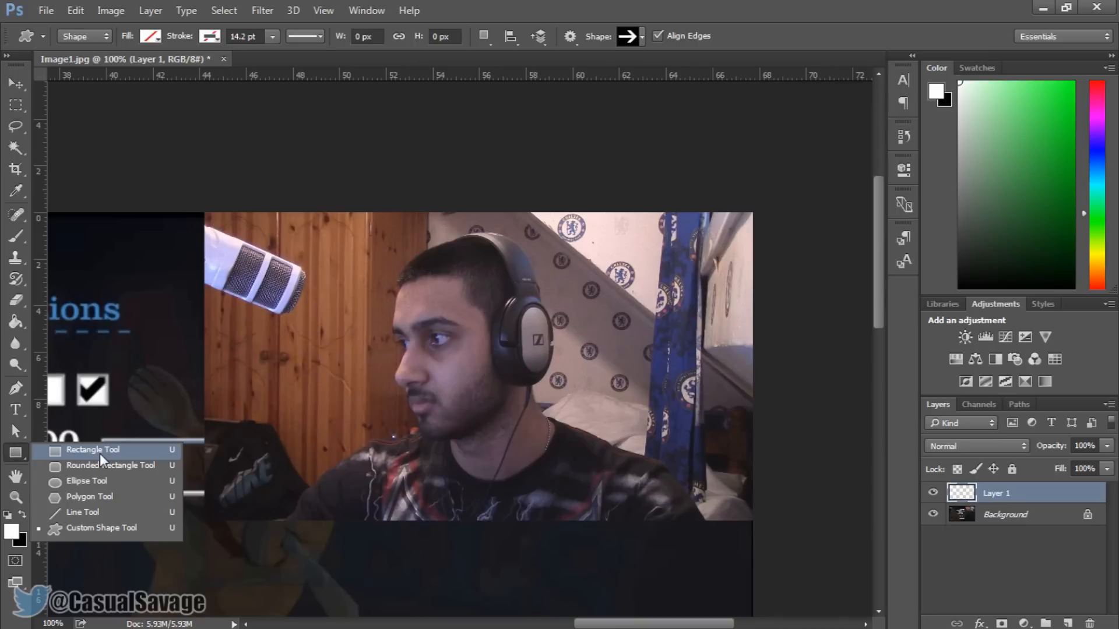
# Step: Draw a trial no-fill, thick cyan-stroke rectangle around the webcam picture
pyautogui.click(150, 36)
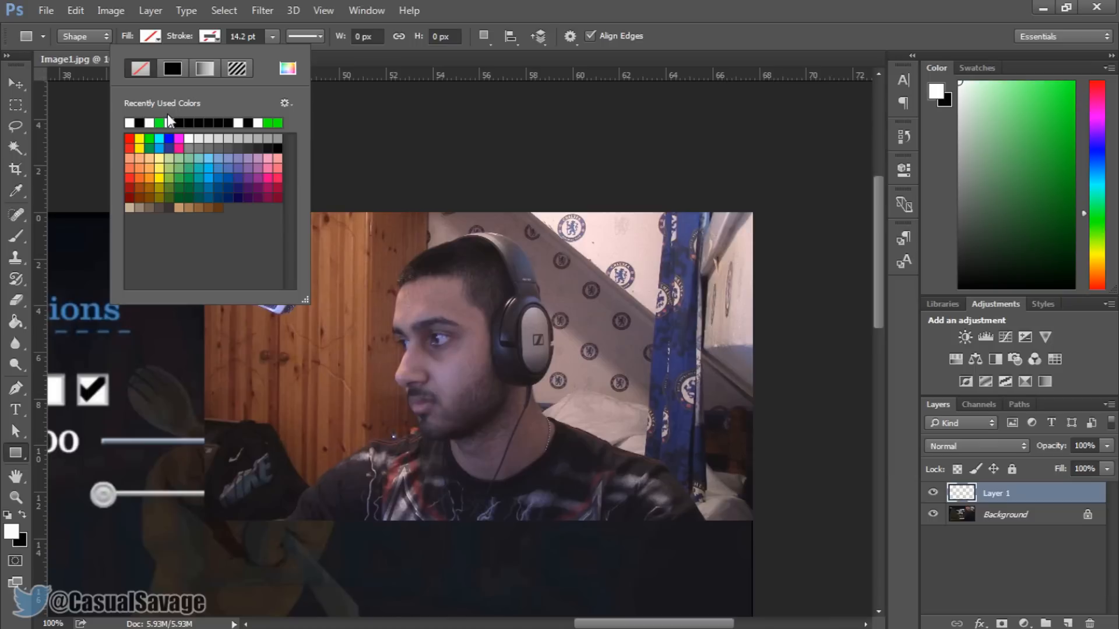
pyautogui.moveTo(170, 122)
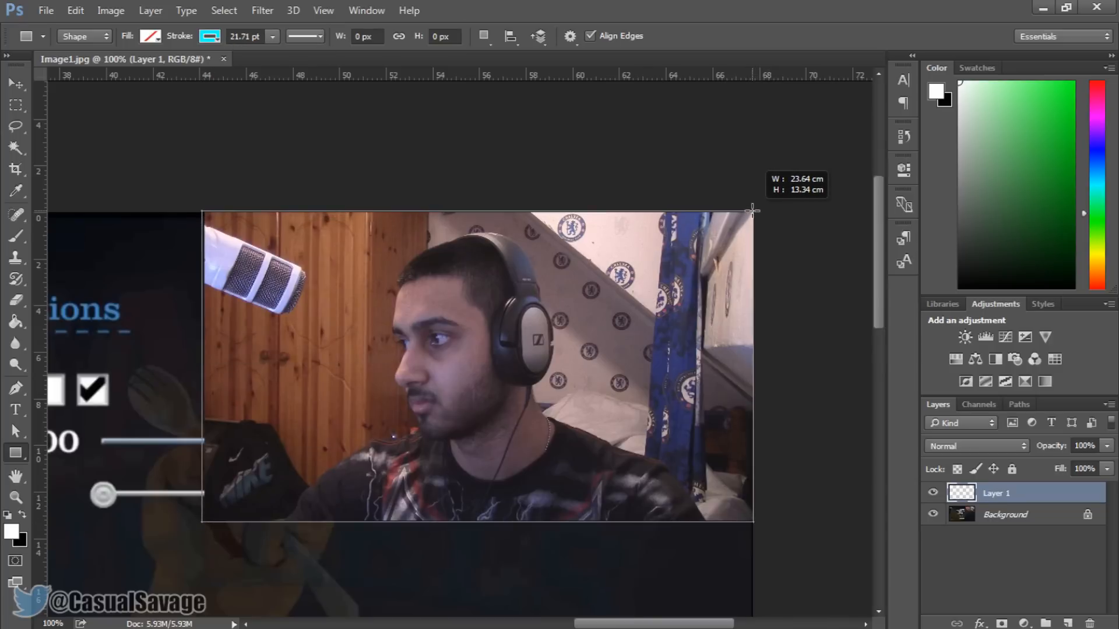
pyautogui.moveTo(202, 210); pyautogui.dragTo(751, 521)
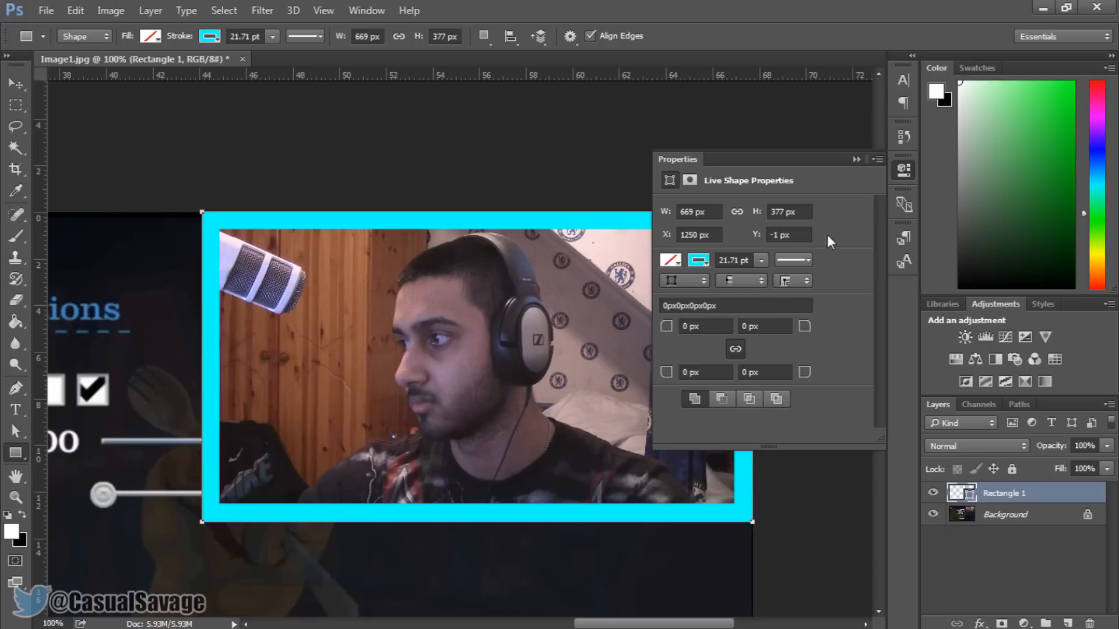
pyautogui.moveTo(872, 174)
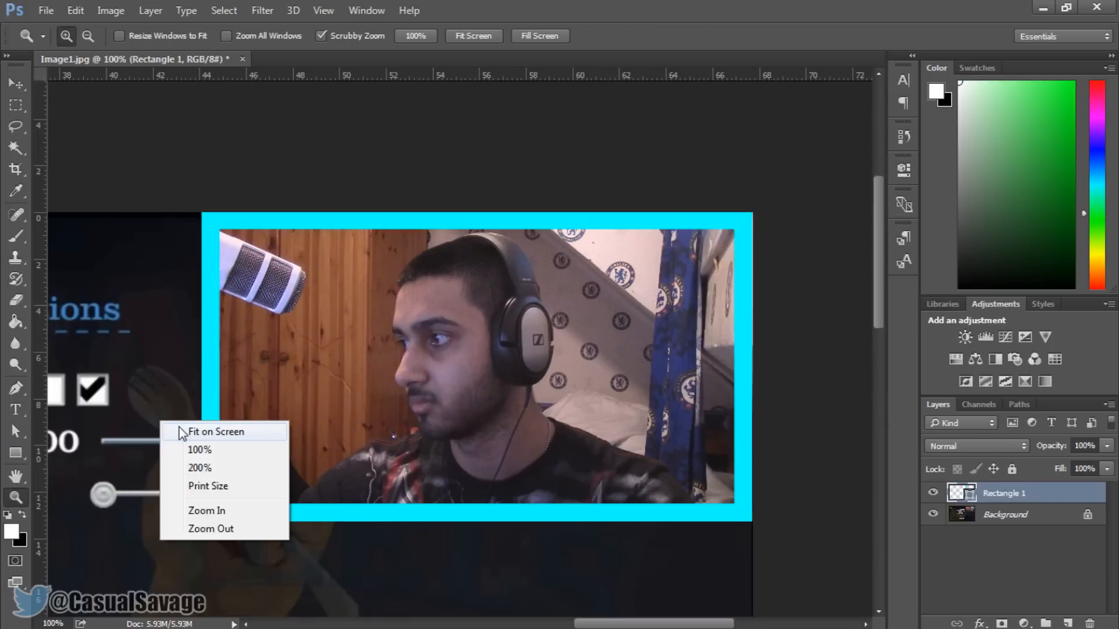
pyautogui.click(215, 432)
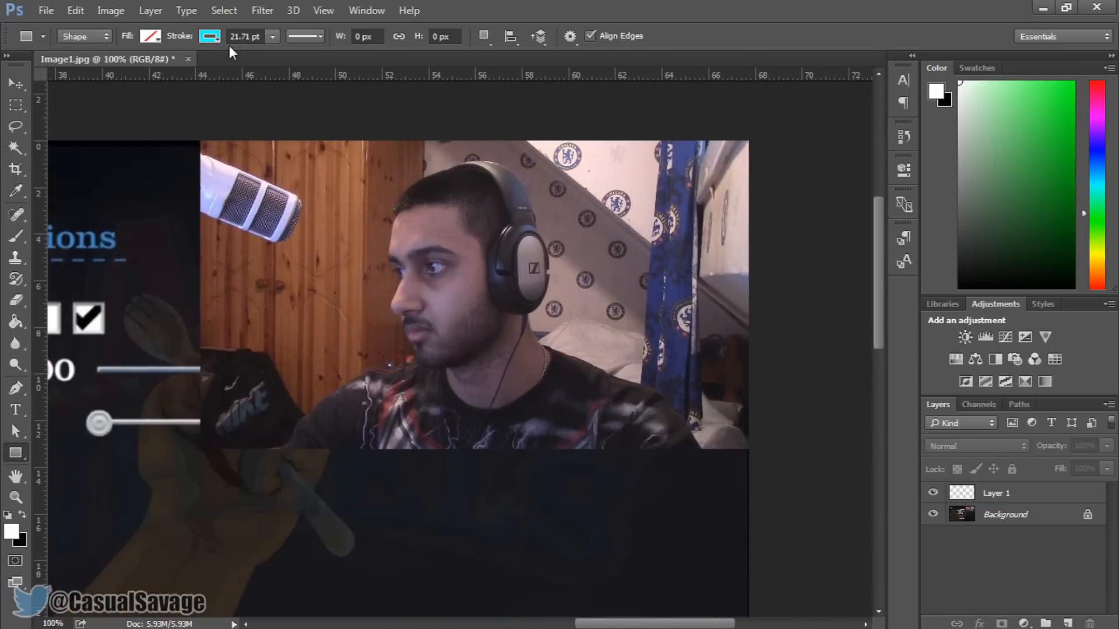
# Step: Thin the stroke width and redraw the rectangle around the webcam picture
pyautogui.moveTo(299, 54); pyautogui.dragTo(264, 54)
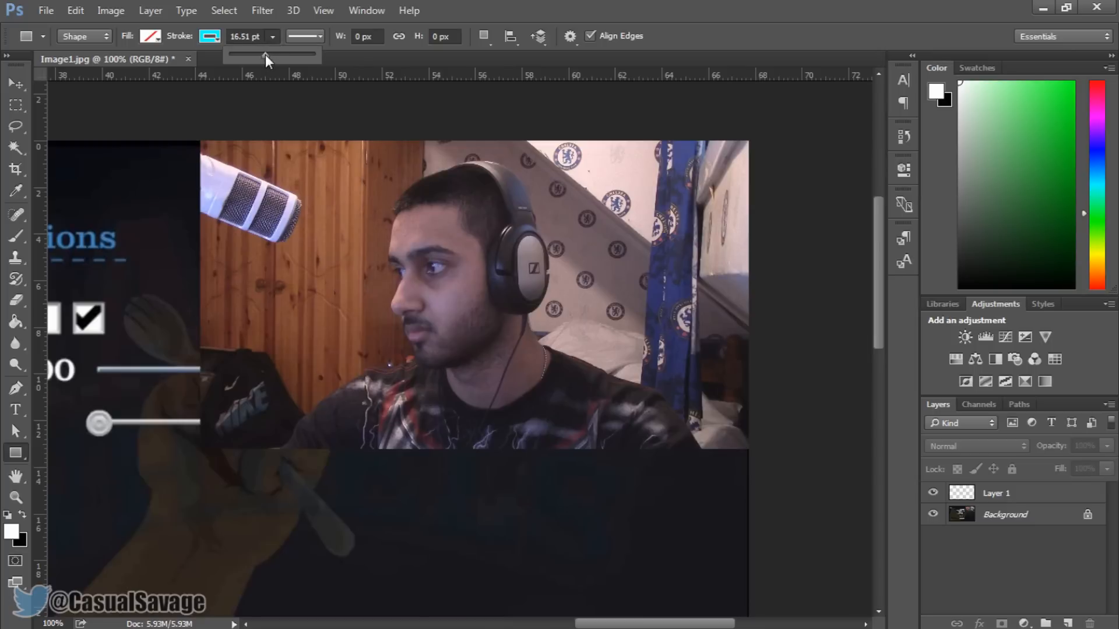
pyautogui.moveTo(278, 55); pyautogui.dragTo(268, 55)
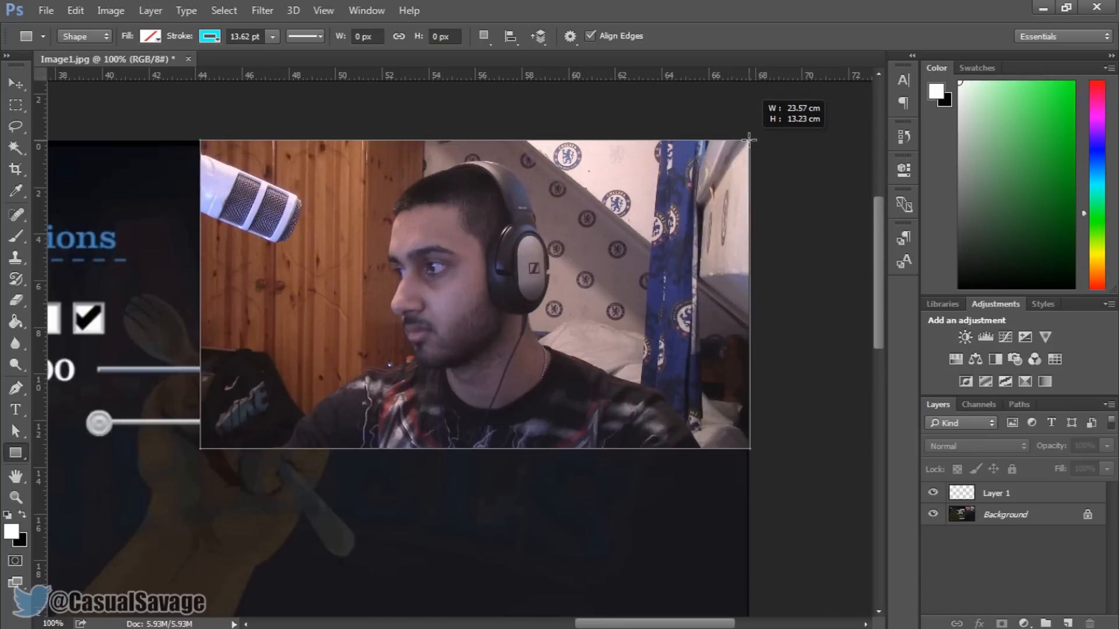
pyautogui.moveTo(751, 139); pyautogui.dragTo(747, 139)
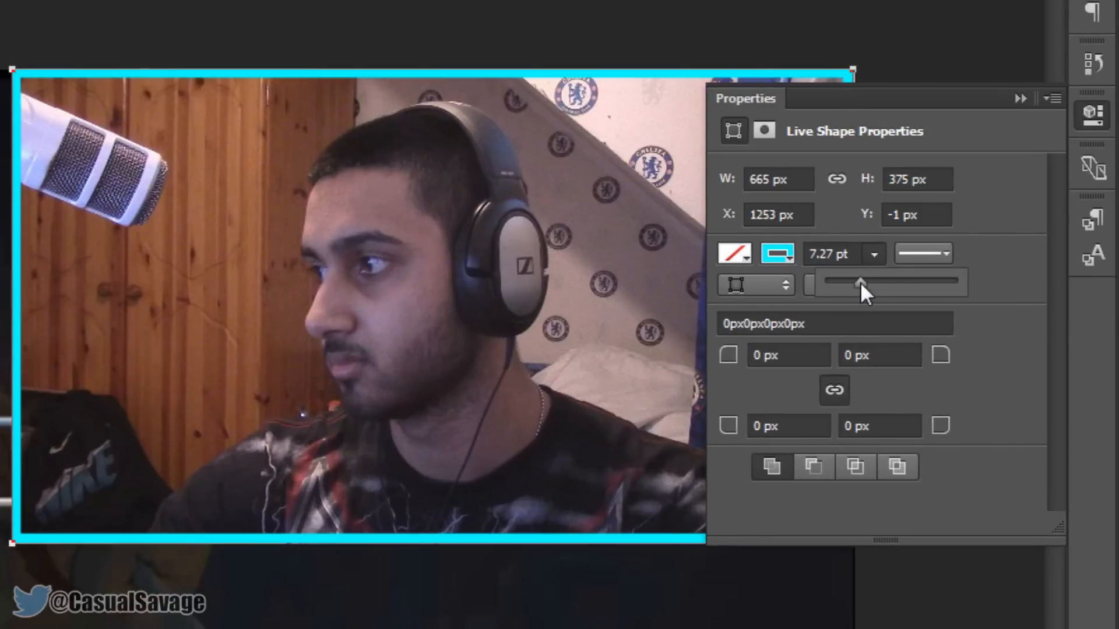
# Step: Set the rectangle's stroke to about 12 pt and round its corners to 26 px
pyautogui.moveTo(860, 284); pyautogui.dragTo(871, 284)
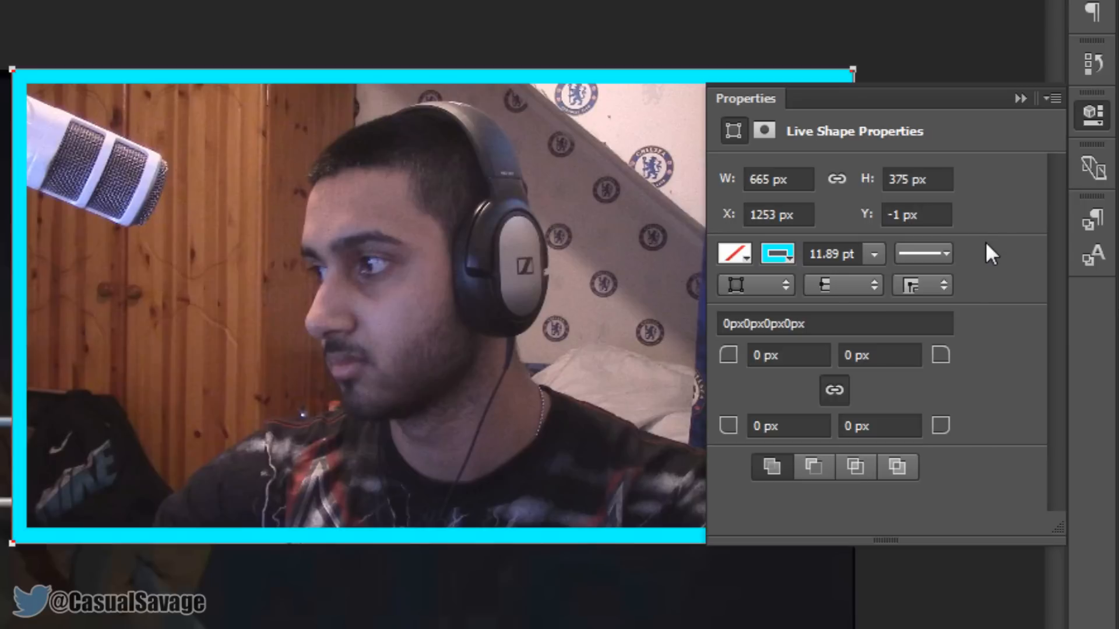
pyautogui.click(777, 253)
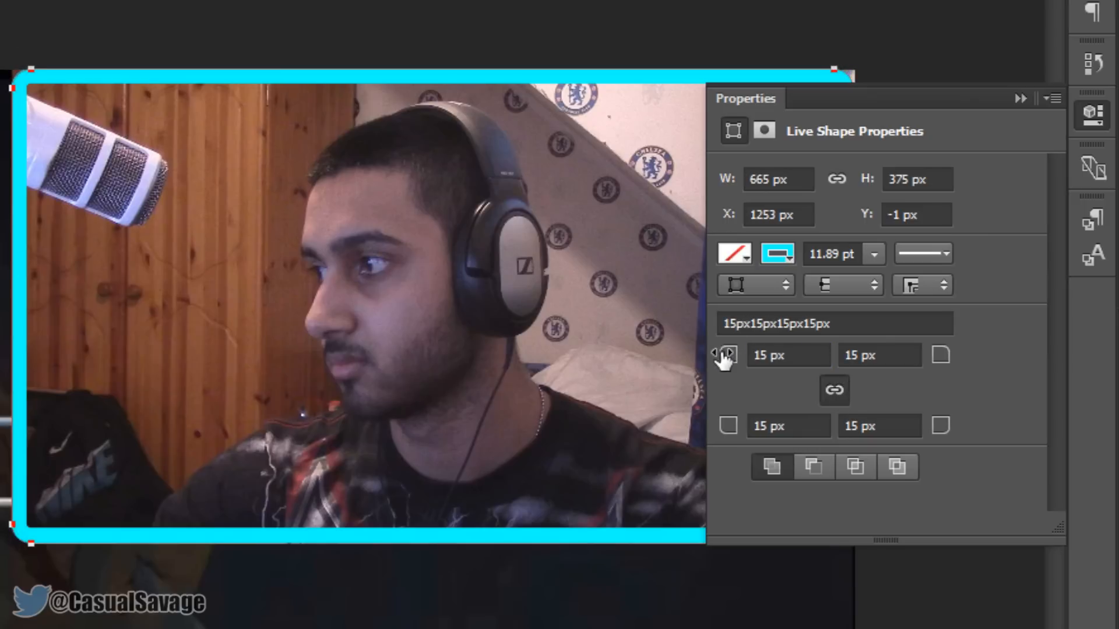
pyautogui.click(729, 354)
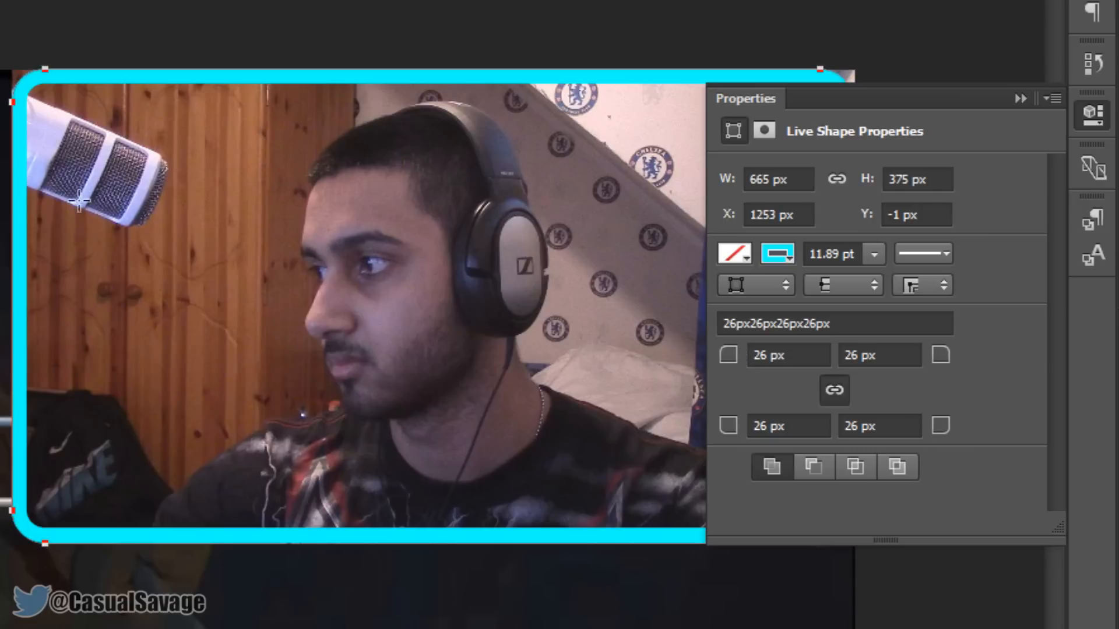
pyautogui.moveTo(26, 57)
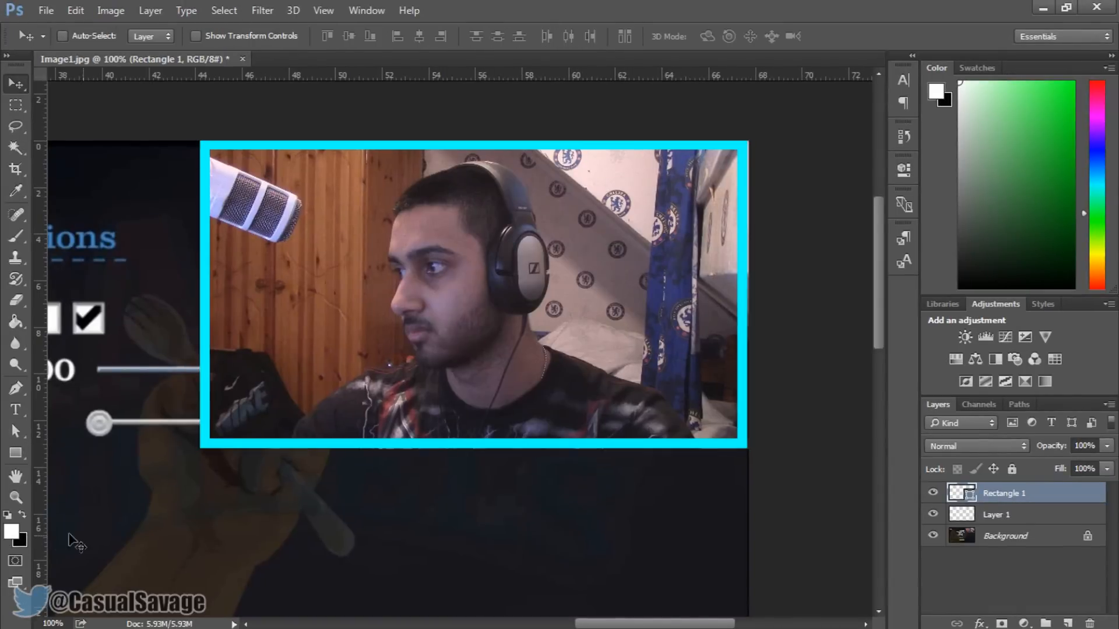
pyautogui.moveTo(848, 584)
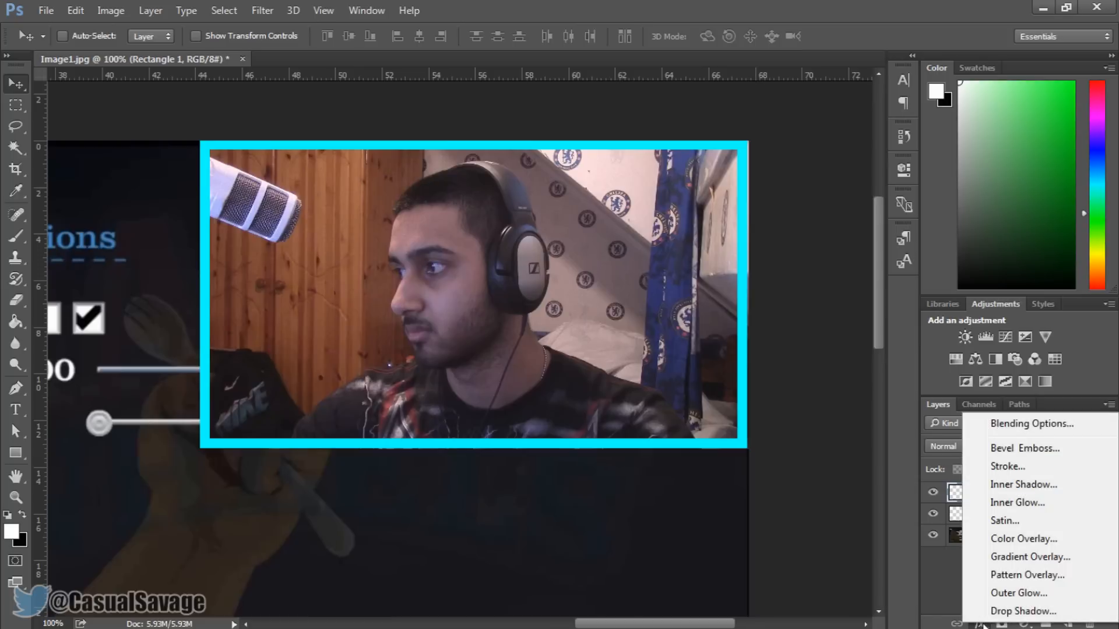
pyautogui.moveTo(1031, 424)
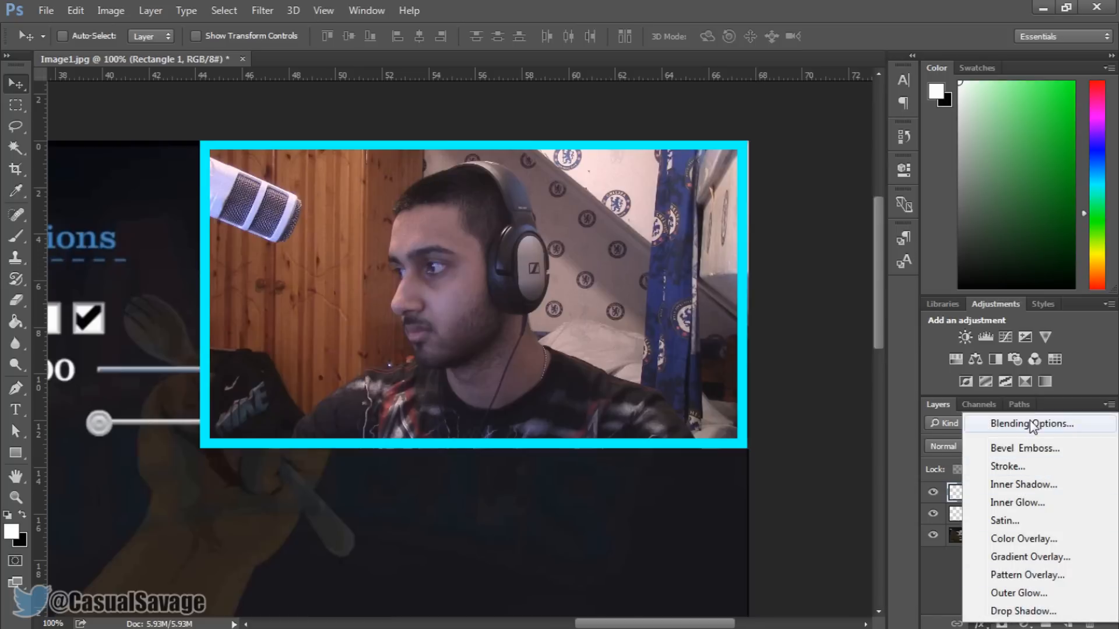
# Step: Give the rectangle bevel, stroke and gradient overlay layer styles, and edit the overlay gradient
pyautogui.click(1030, 423)
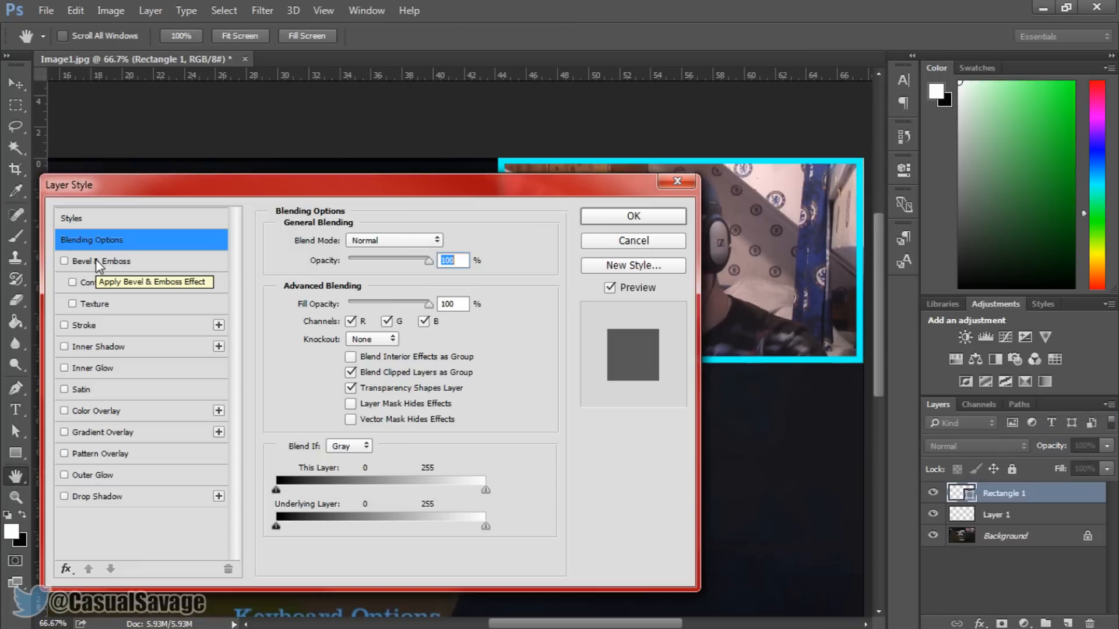
pyautogui.click(64, 261)
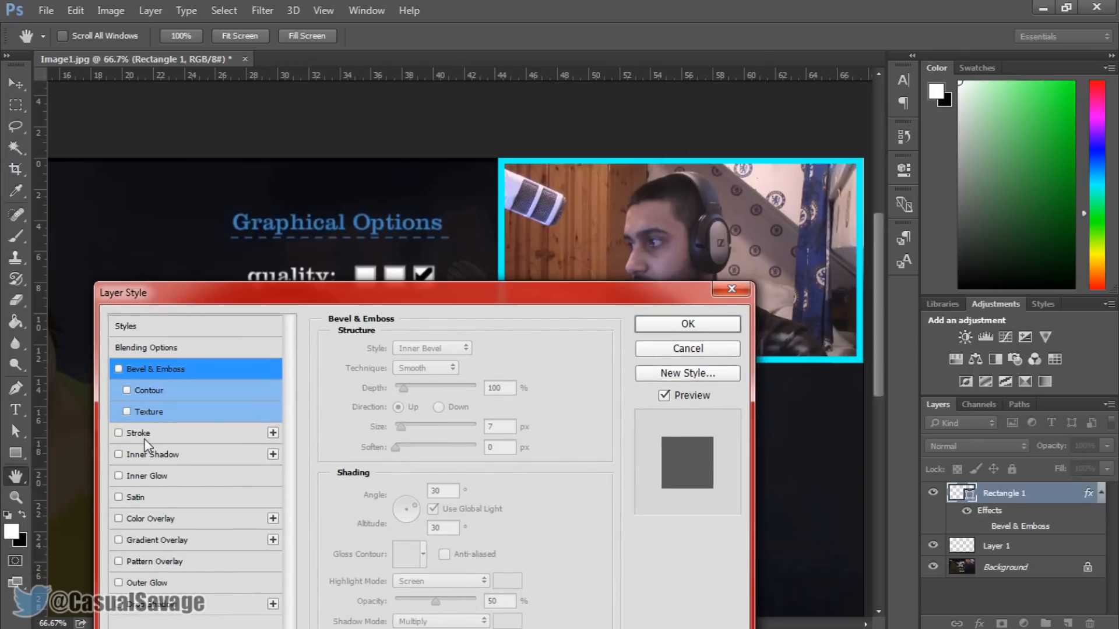
pyautogui.moveTo(140, 444)
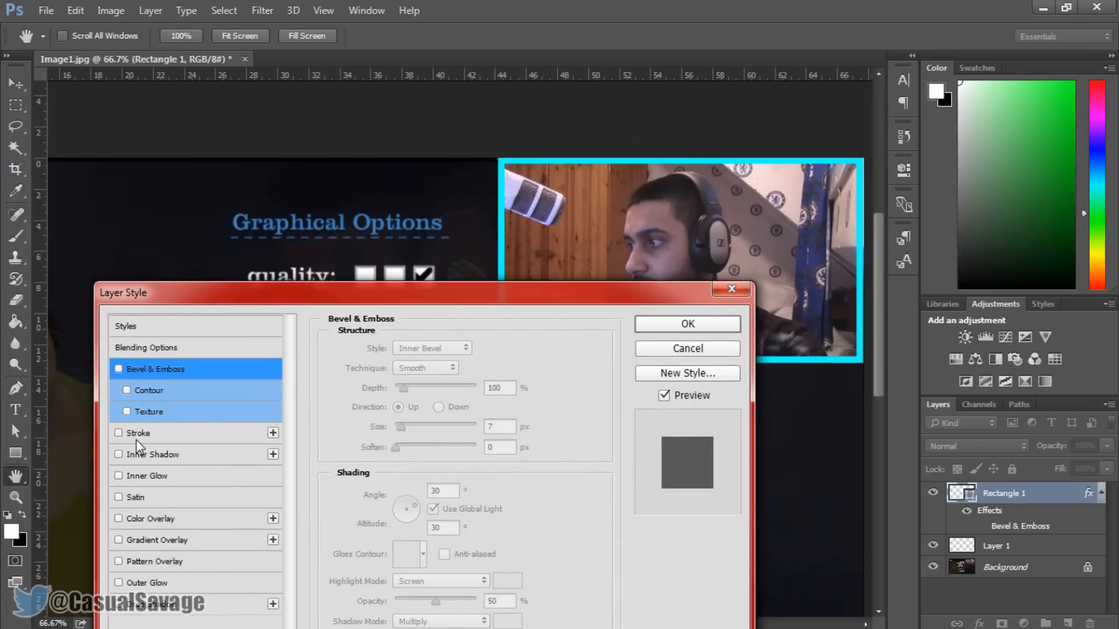
pyautogui.click(127, 433)
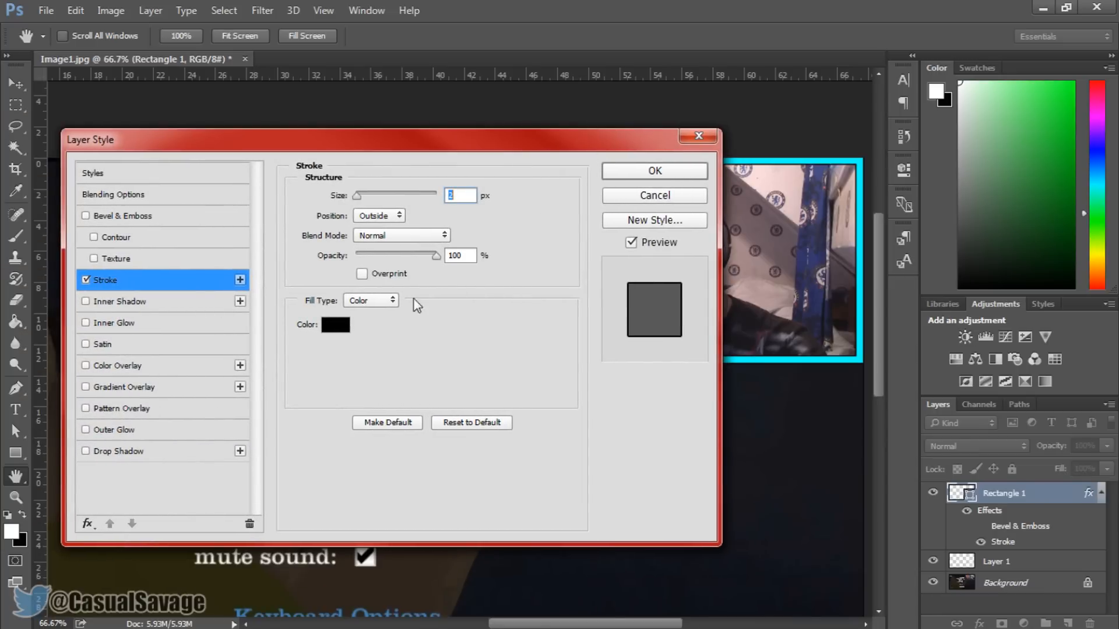
pyautogui.moveTo(110, 394)
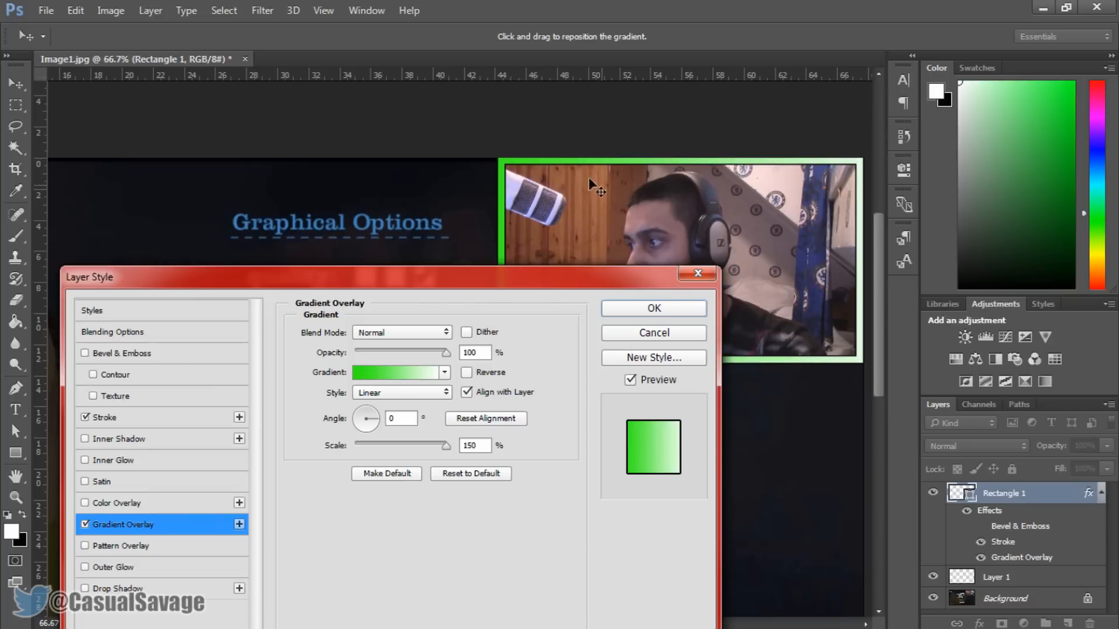
pyautogui.moveTo(584, 349)
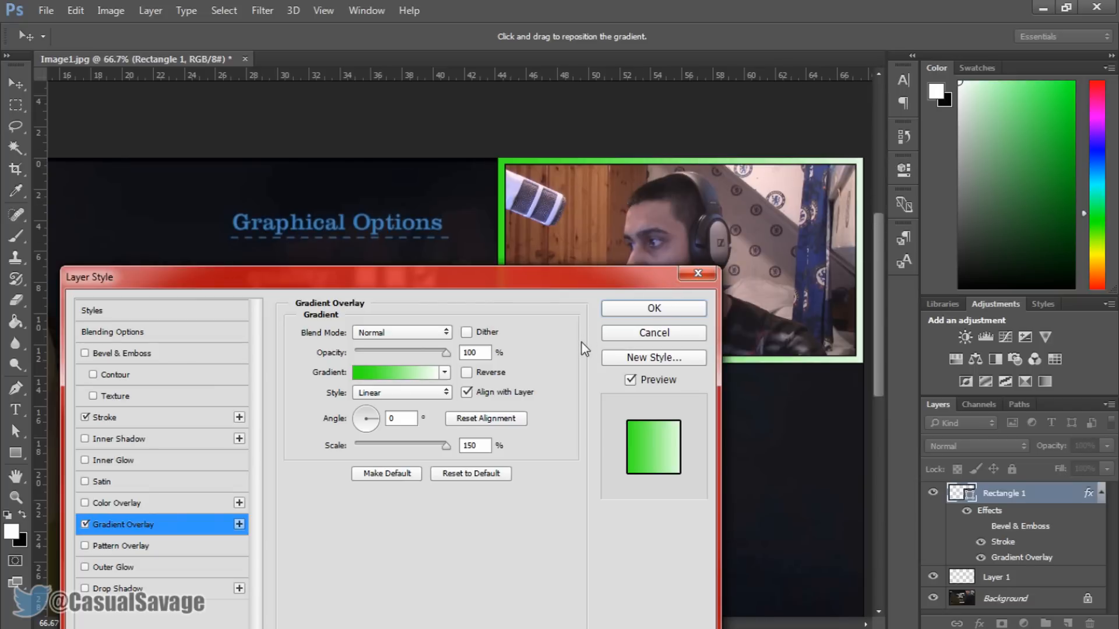
pyautogui.moveTo(404, 377)
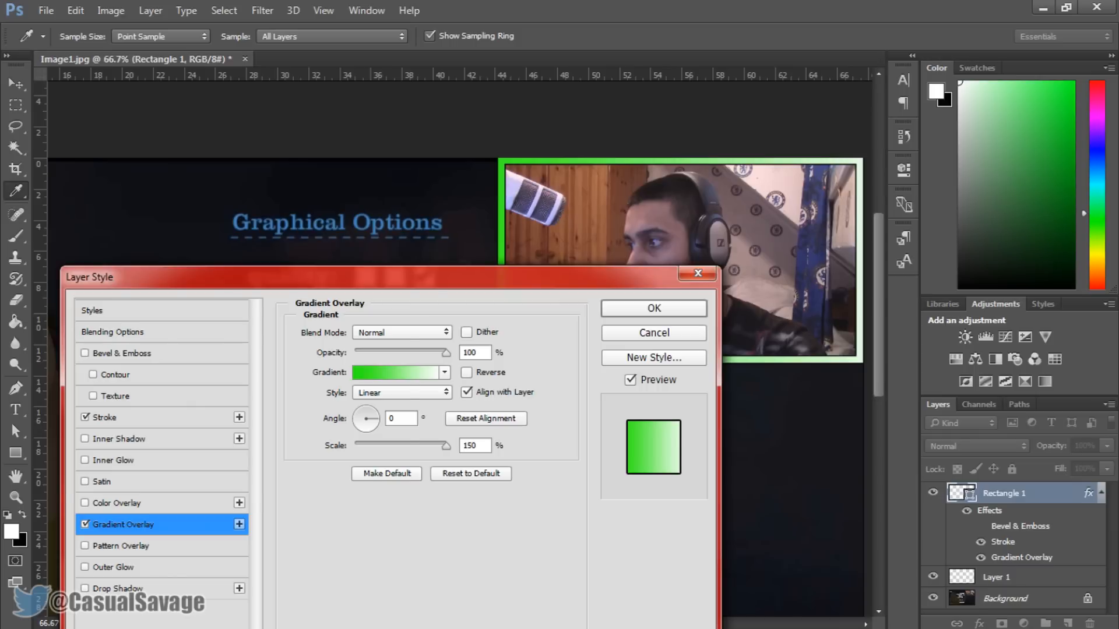
pyautogui.click(400, 371)
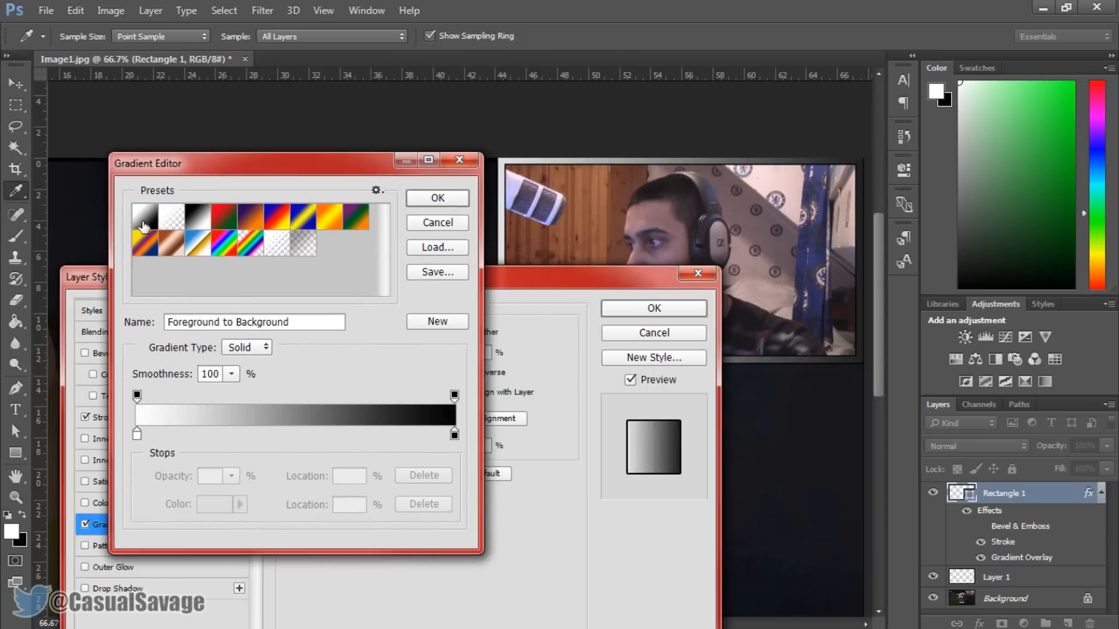
# Step: Try gradient presets, then add a green stop at the gradient's start
pyautogui.click(197, 216)
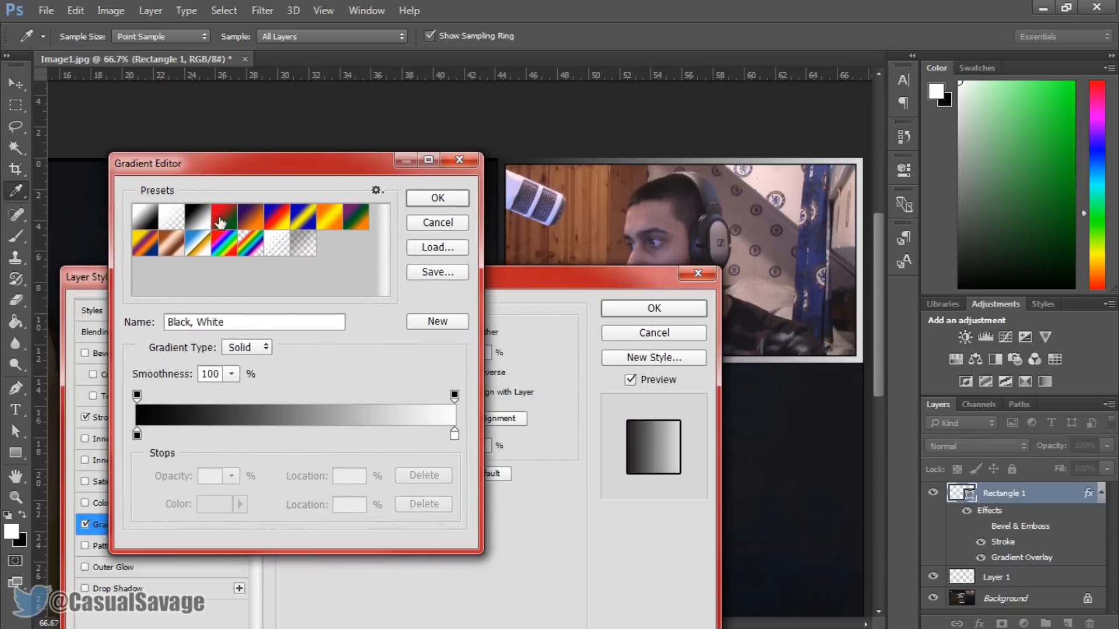
pyautogui.click(328, 218)
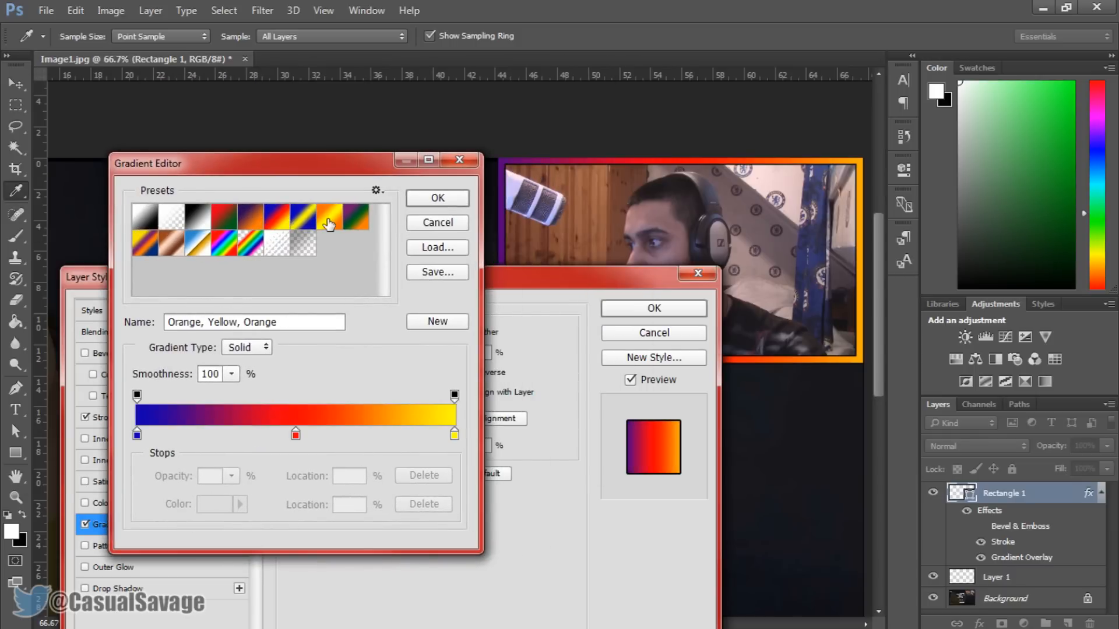
pyautogui.click(169, 241)
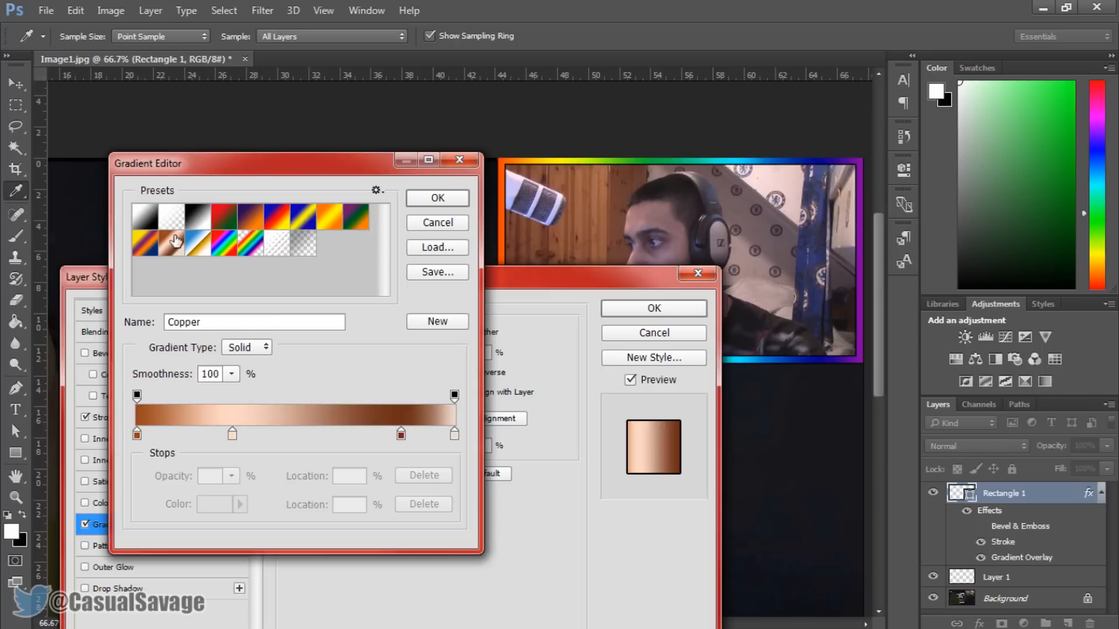
pyautogui.click(146, 215)
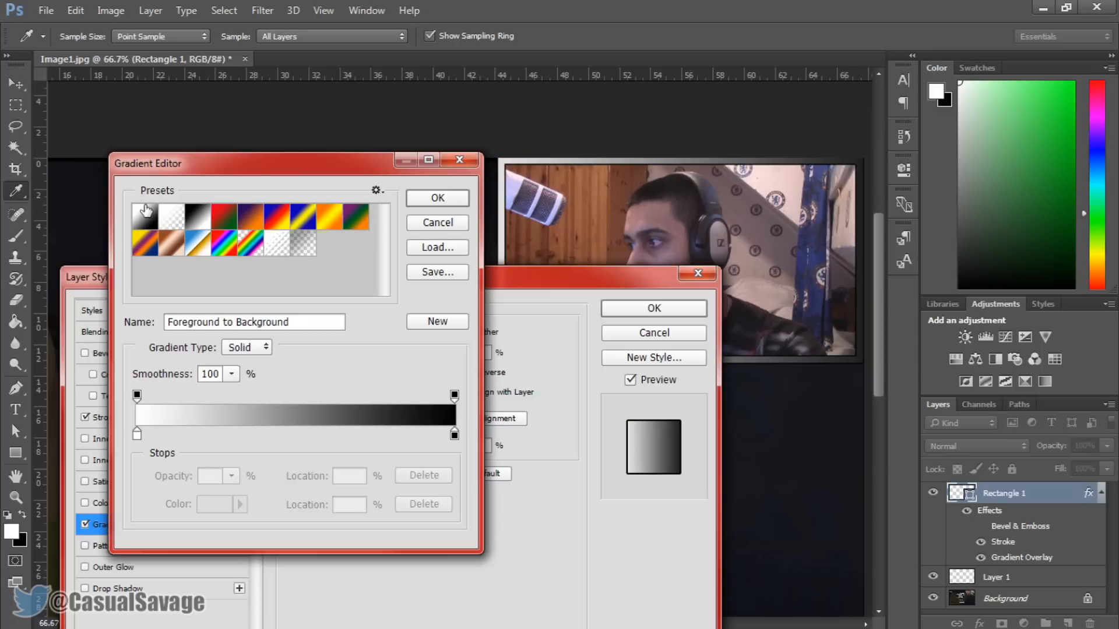
pyautogui.click(177, 433)
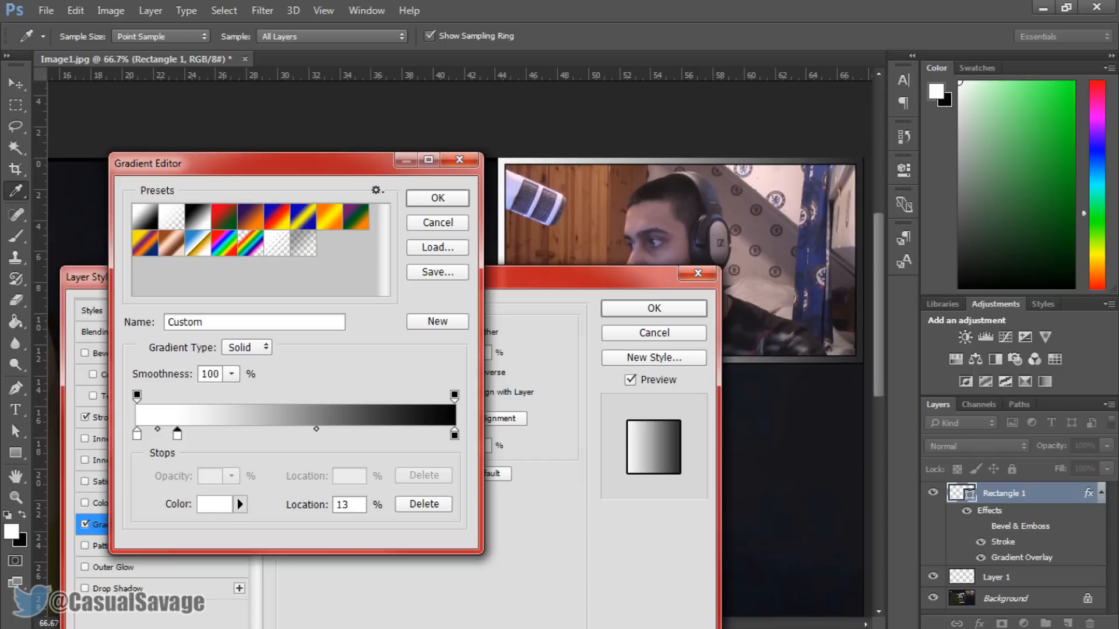
pyautogui.click(212, 504)
pyautogui.write('00ff1c')
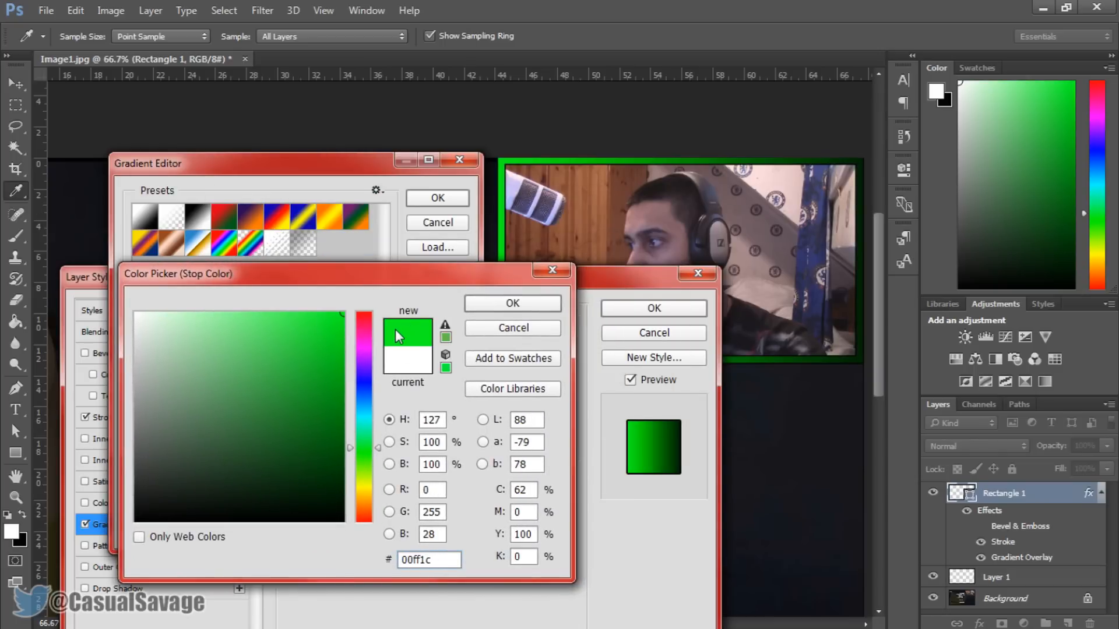
pyautogui.click(511, 303)
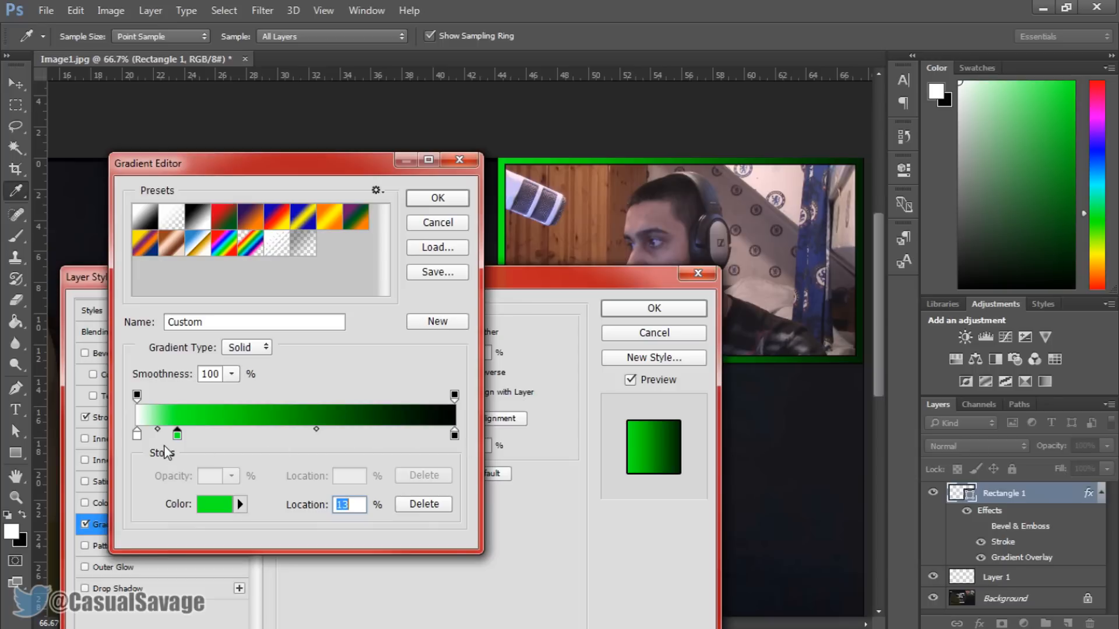
pyautogui.moveTo(177, 433); pyautogui.dragTo(136, 433)
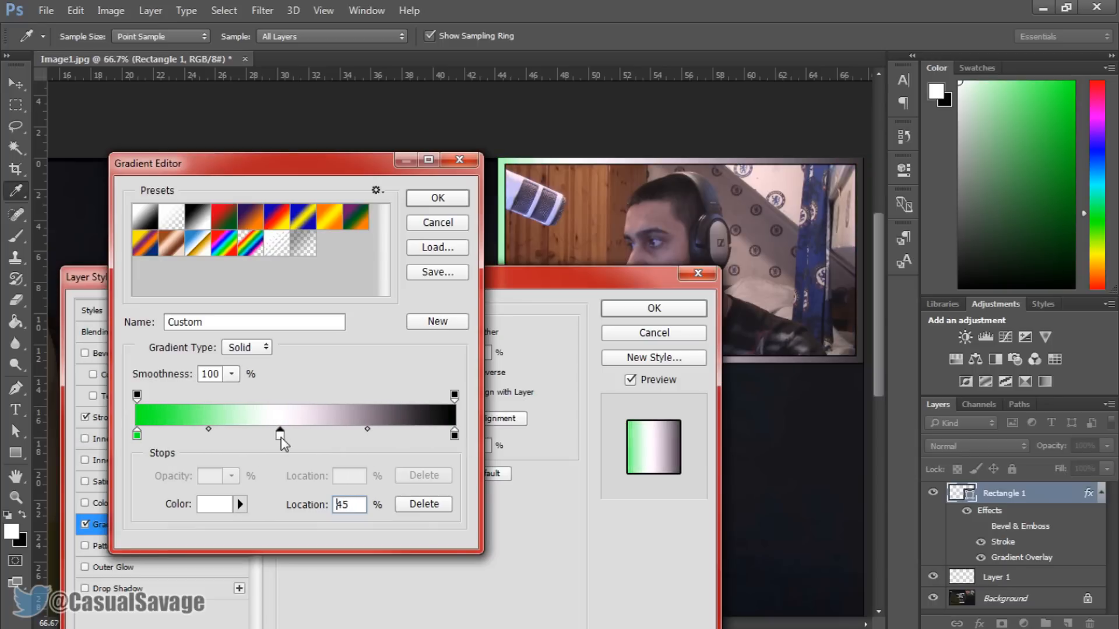
# Step: Make the middle stop red at 50% and the end stop cyan, then accept
pyautogui.moveTo(279, 433); pyautogui.dragTo(295, 433)
pyautogui.write('ff0000')
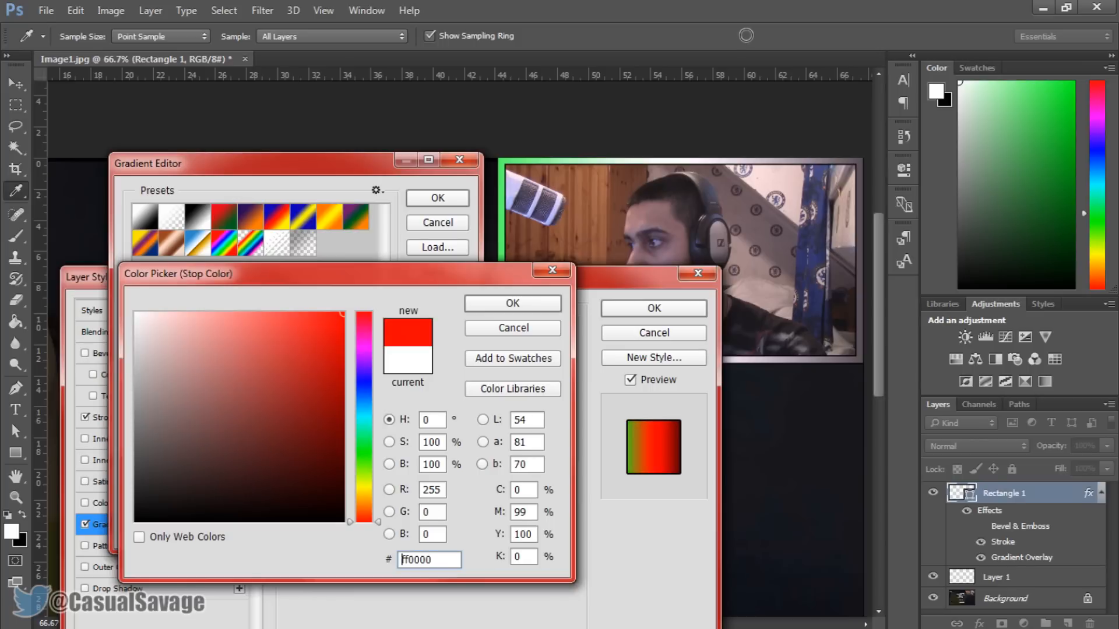
pyautogui.click(511, 303)
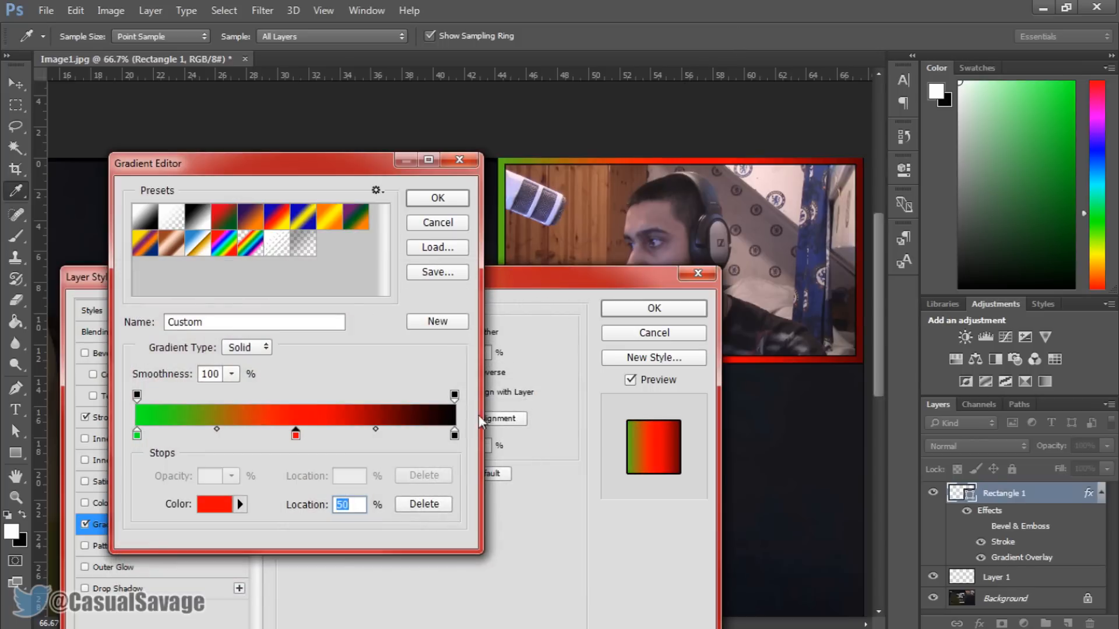
pyautogui.click(212, 504)
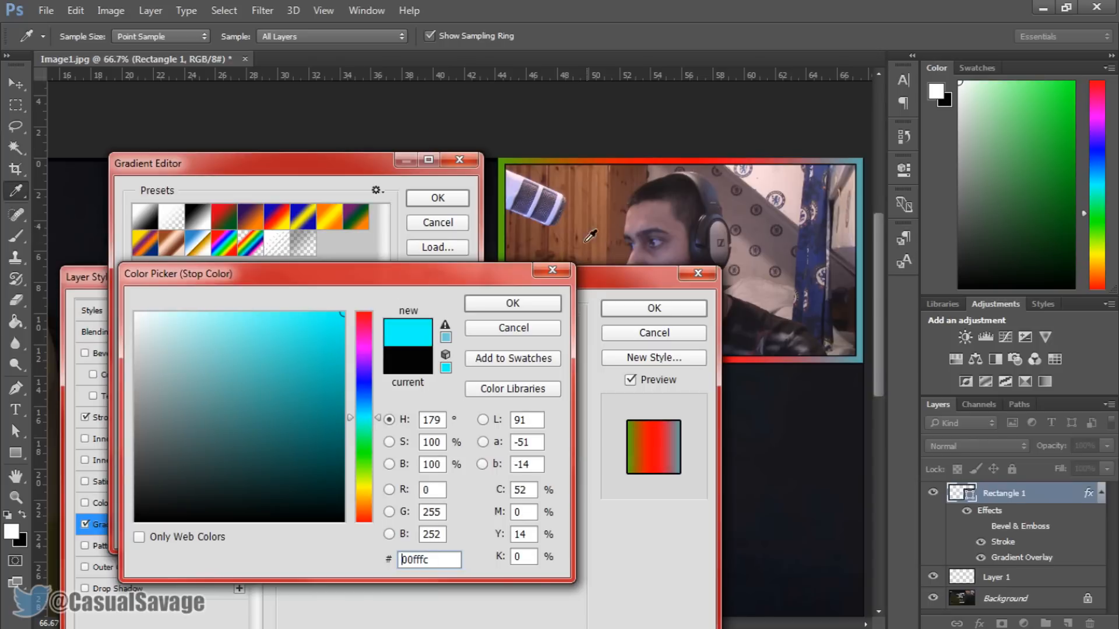
pyautogui.click(512, 302)
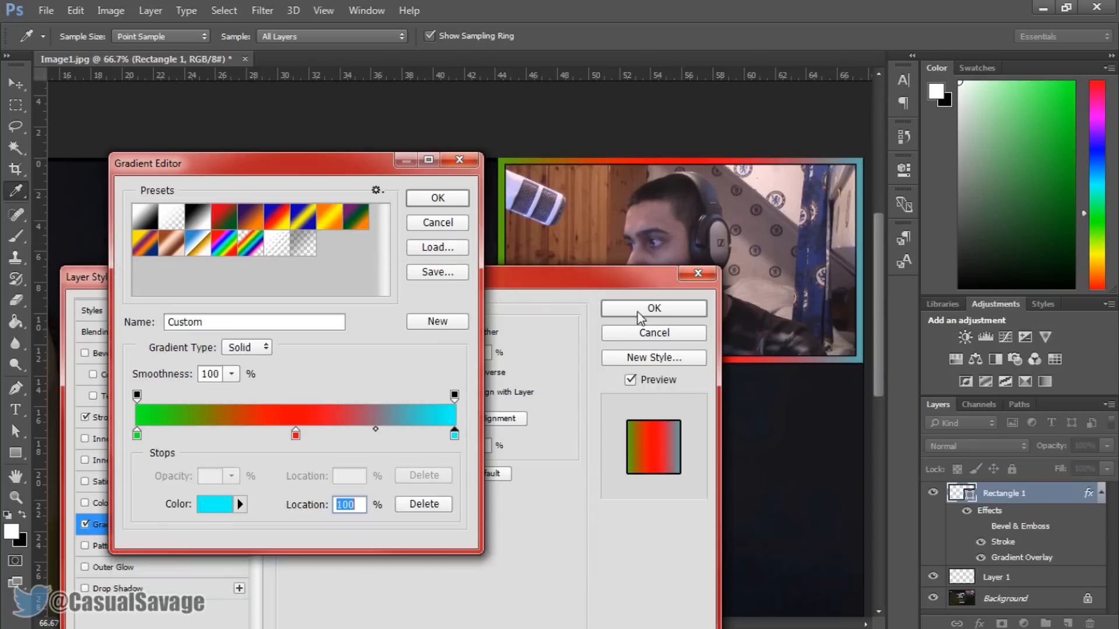
pyautogui.click(438, 198)
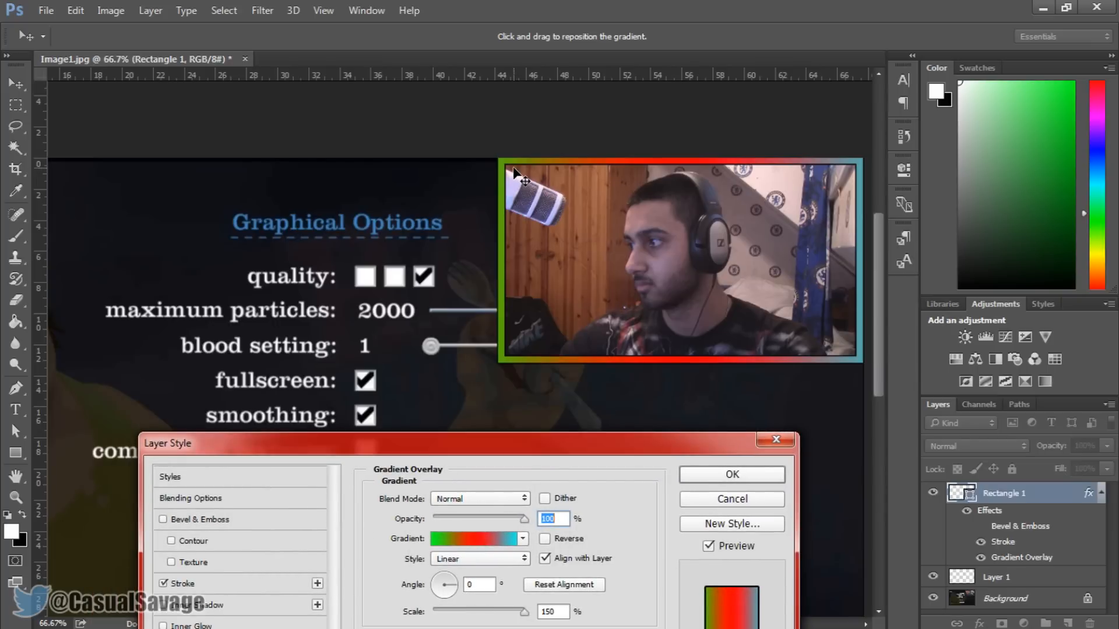
pyautogui.moveTo(864, 204)
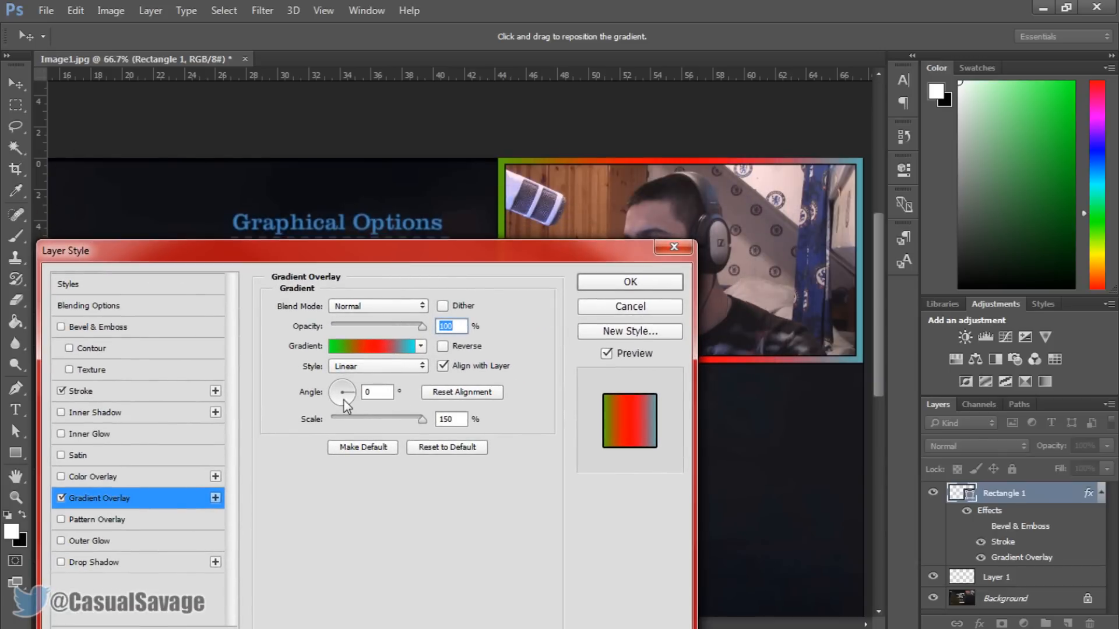
# Step: Adjust the Gradient Overlay settings, leaving a linear style at 0° and 150% scale
pyautogui.moveTo(342, 398); pyautogui.dragTo(343, 385)
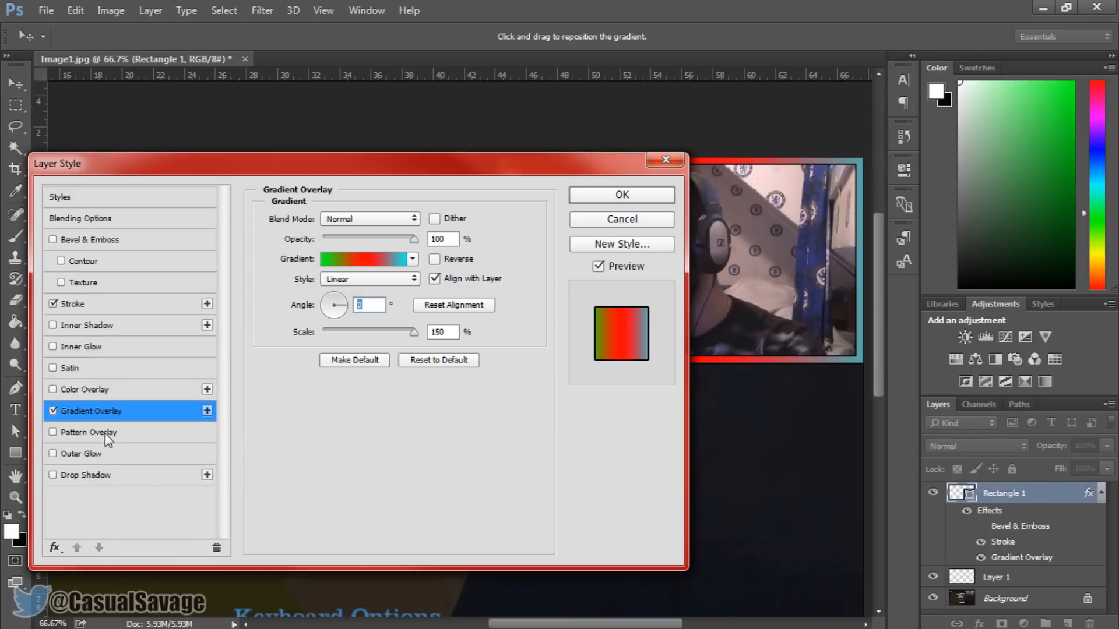
pyautogui.moveTo(96, 460)
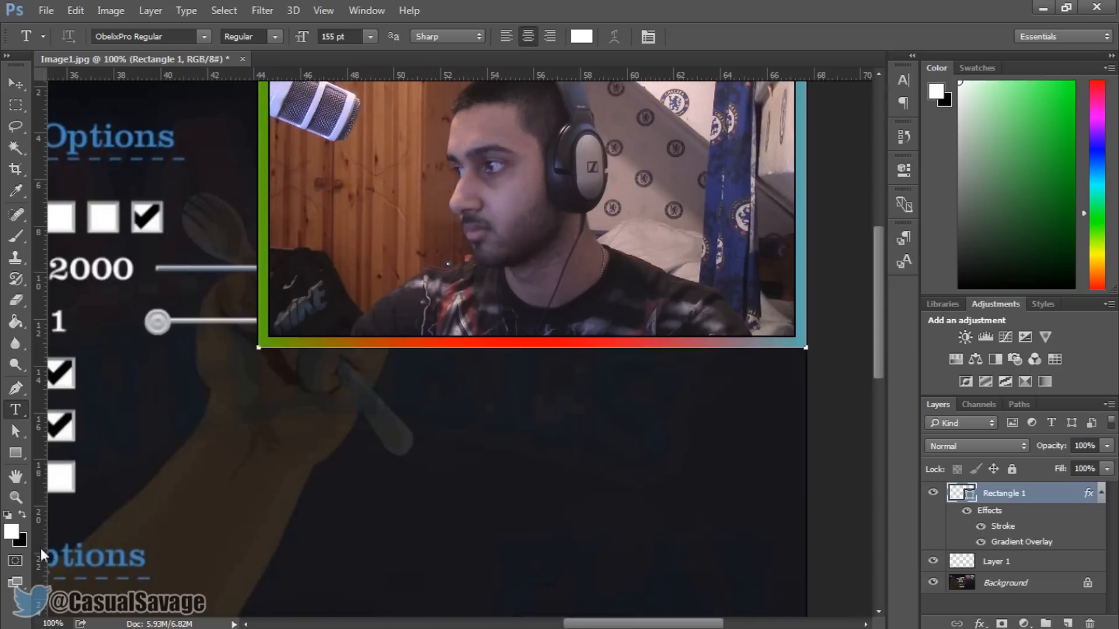
pyautogui.moveTo(290, 469)
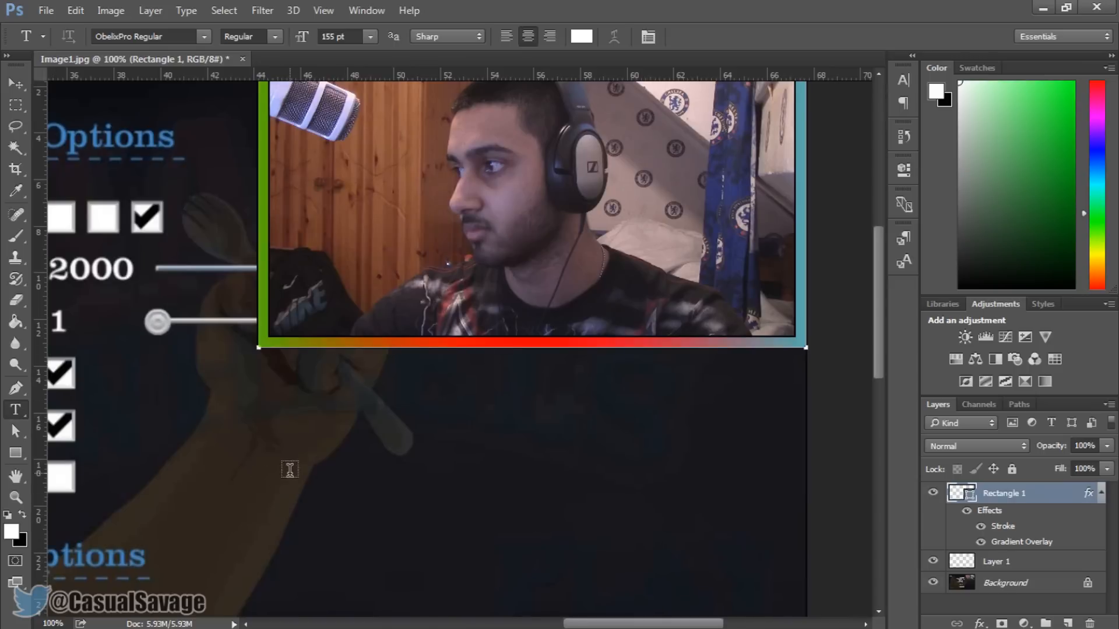
pyautogui.moveTo(405, 345)
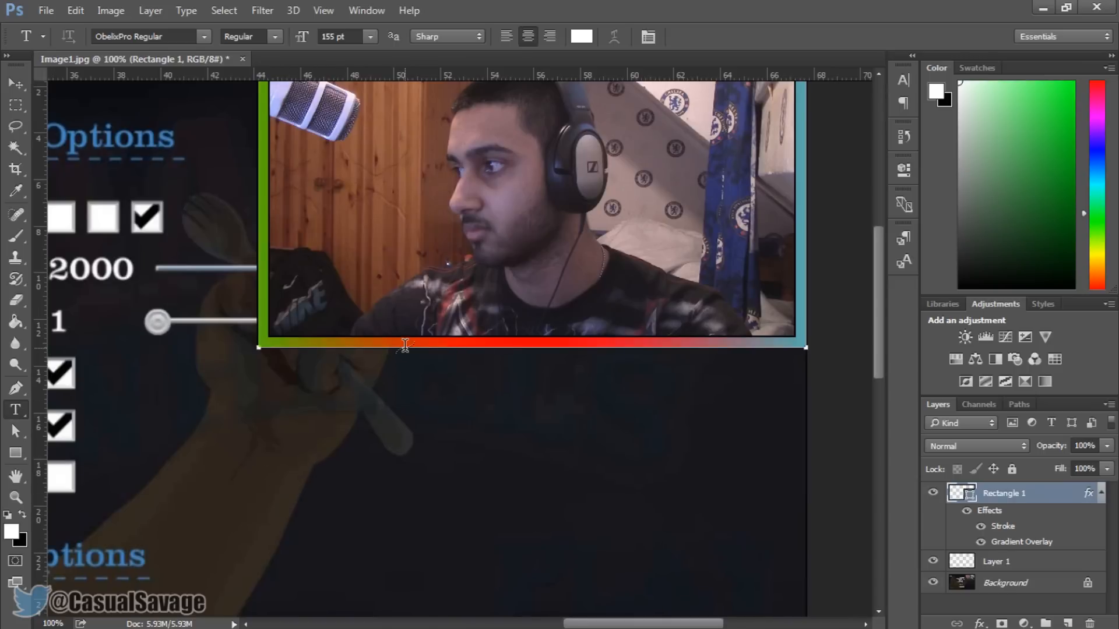
pyautogui.moveTo(294, 369)
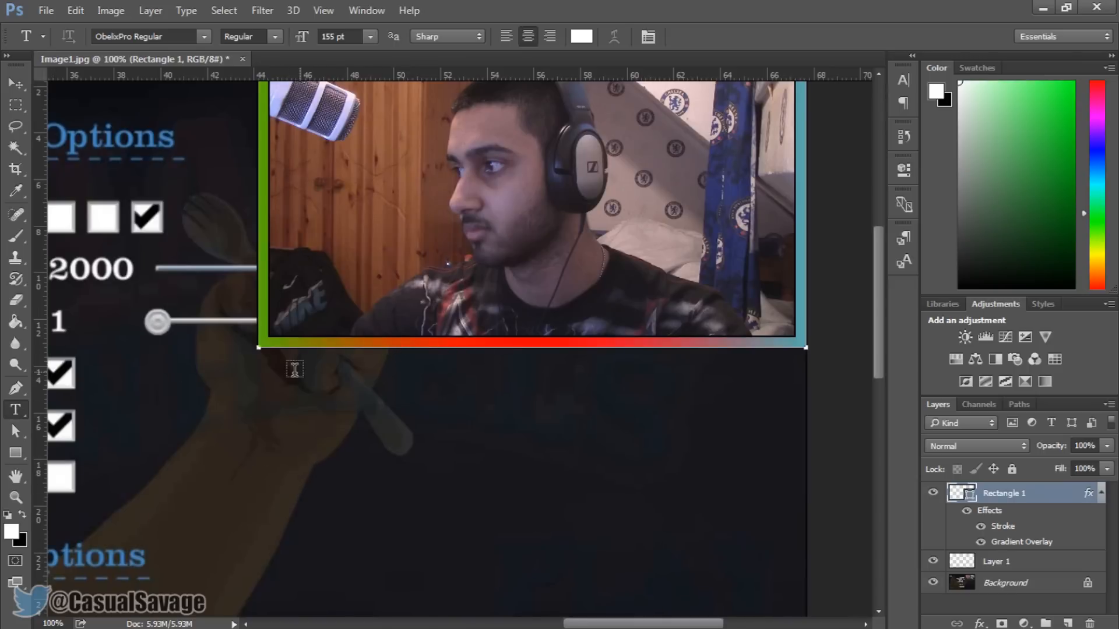
# Step: Type CSPLAYS below the webcam frame and colour the CS letters pink (#c82ace)
pyautogui.moveTo(295, 369); pyautogui.dragTo(813, 461)
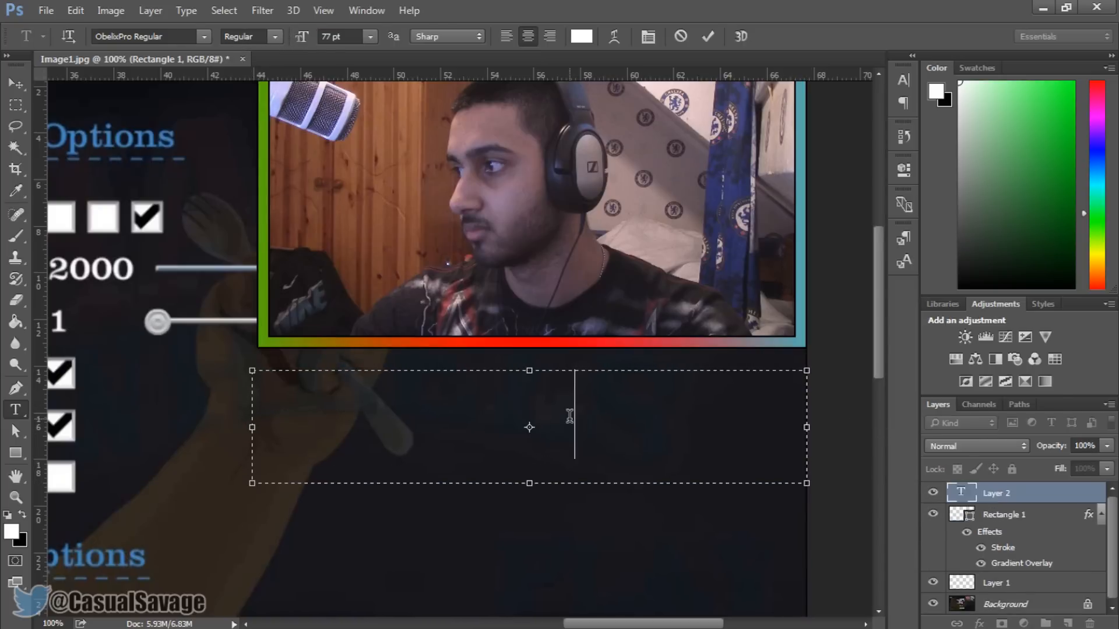
pyautogui.write('CSPLAYS')
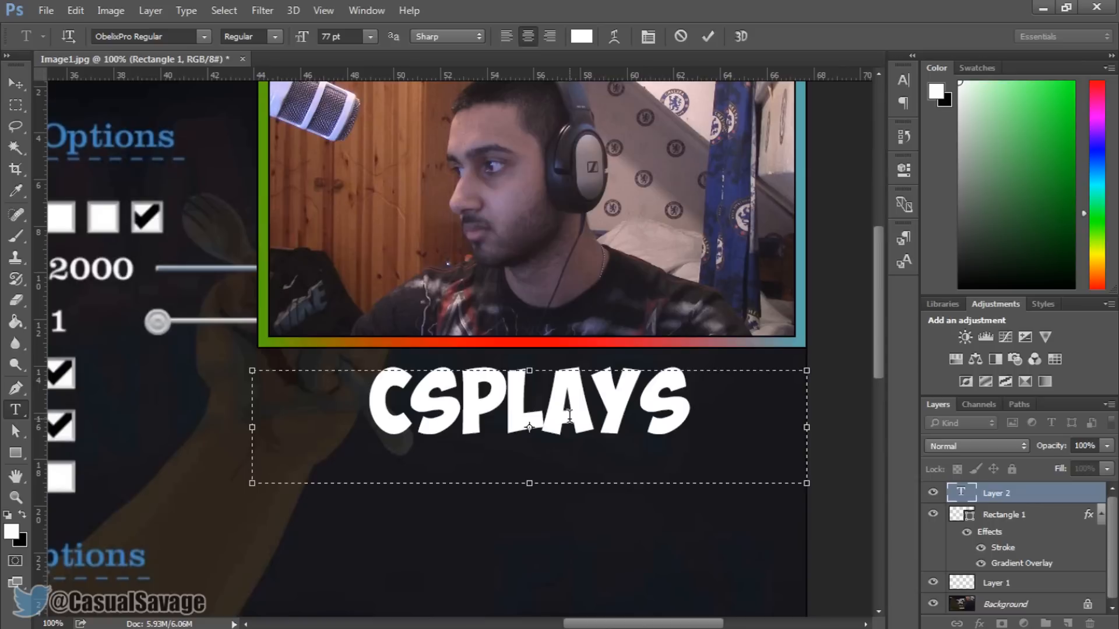
pyautogui.click(139, 36)
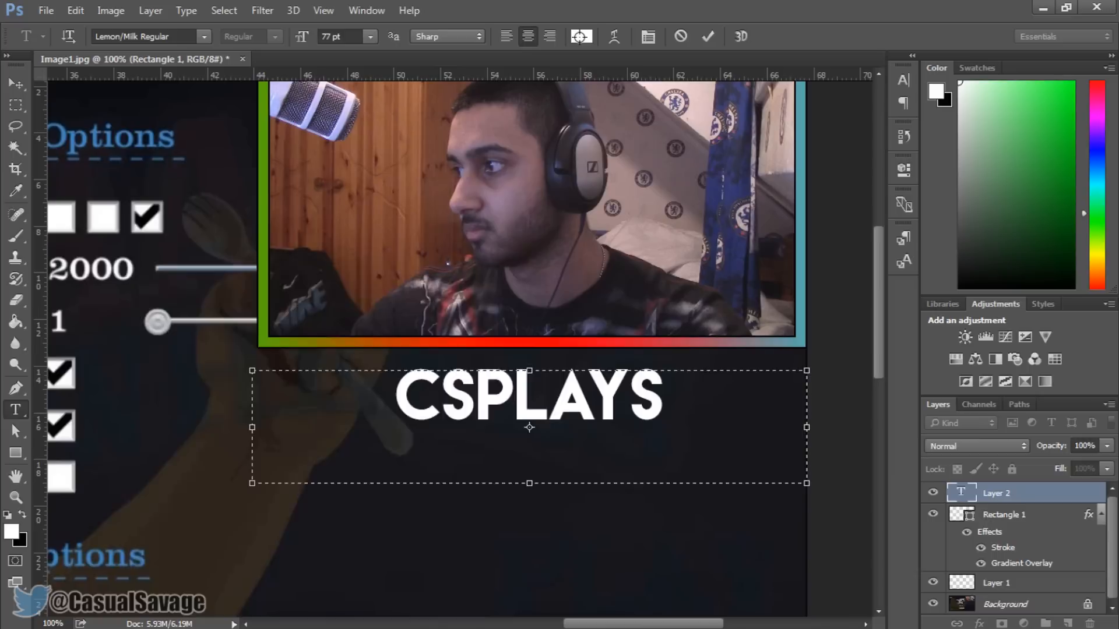
pyautogui.click(581, 36)
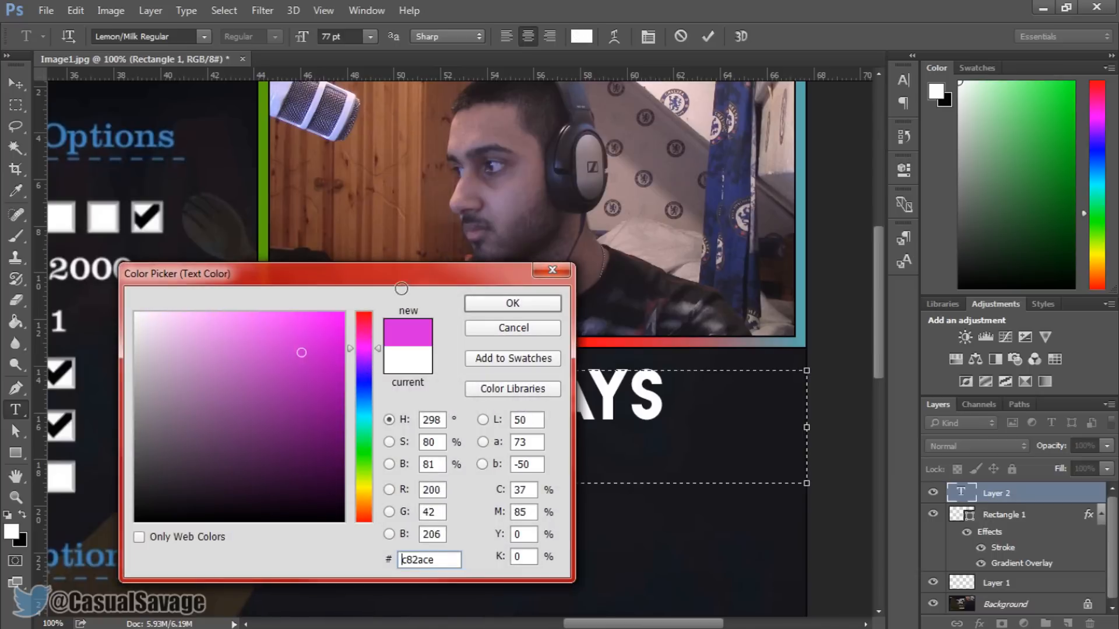
pyautogui.click(512, 303)
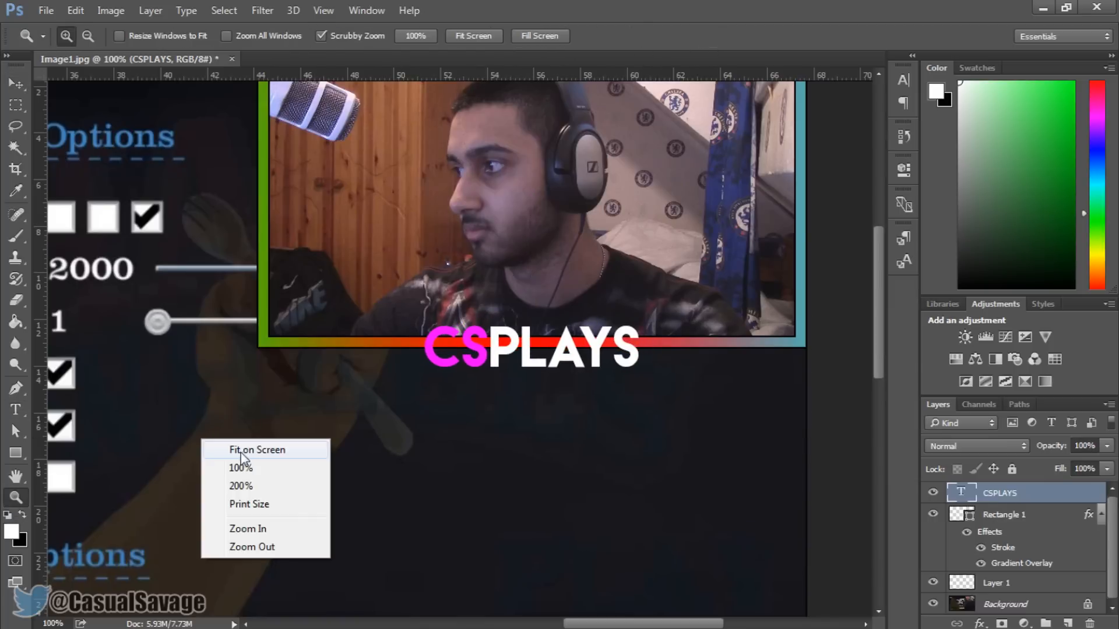
# Step: Fit the canvas on screen and add a 5 px black outside stroke to CSPLAYS
pyautogui.click(257, 449)
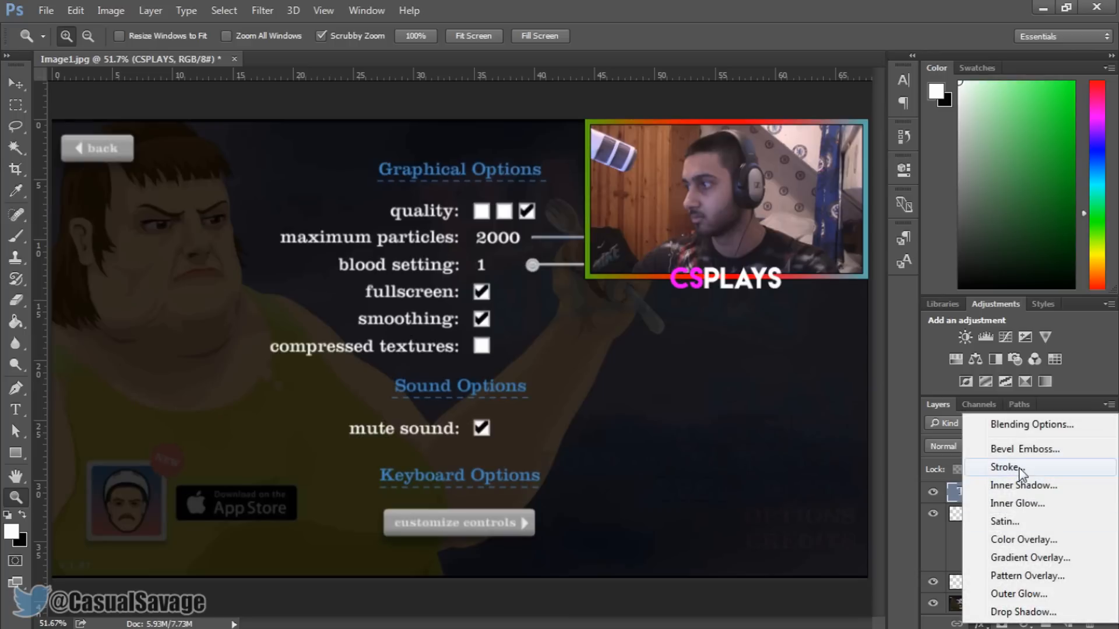
pyautogui.click(1007, 467)
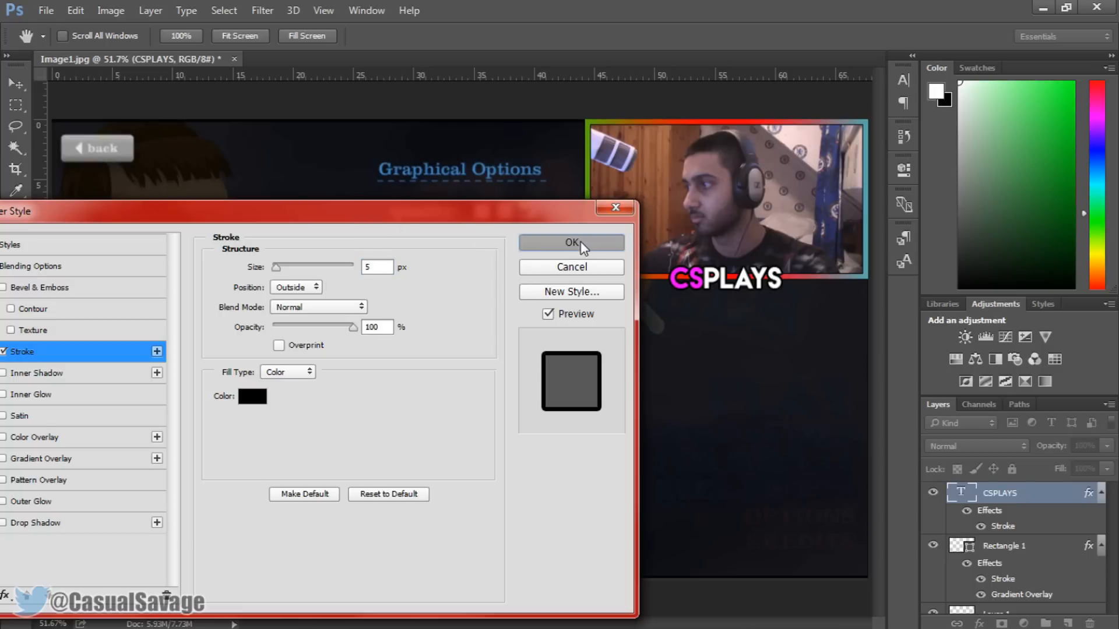
pyautogui.click(570, 243)
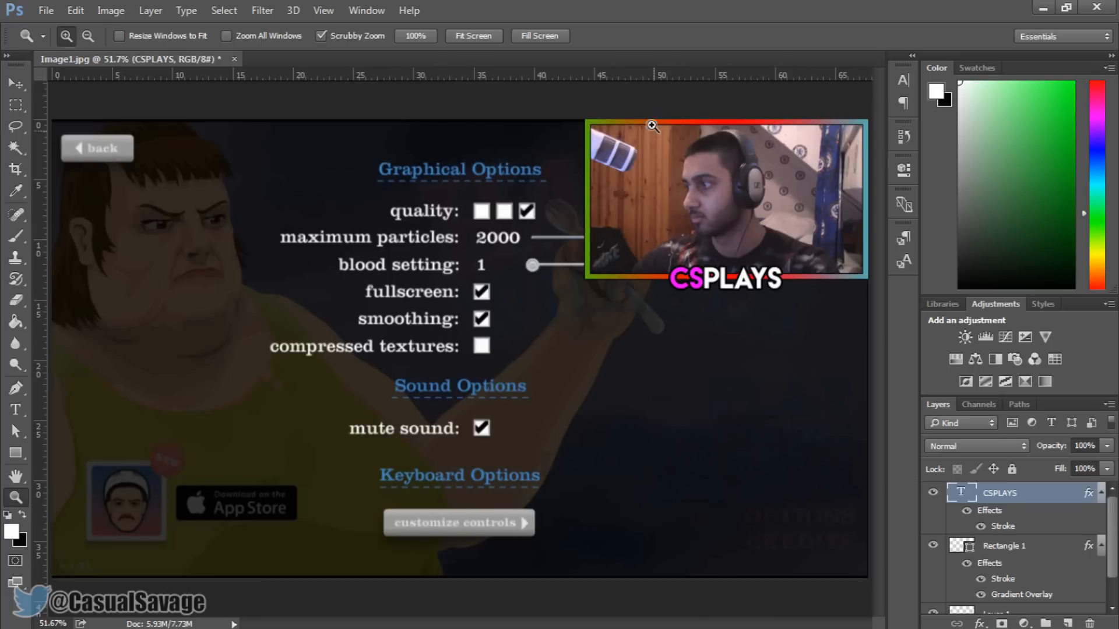
pyautogui.moveTo(766, 318)
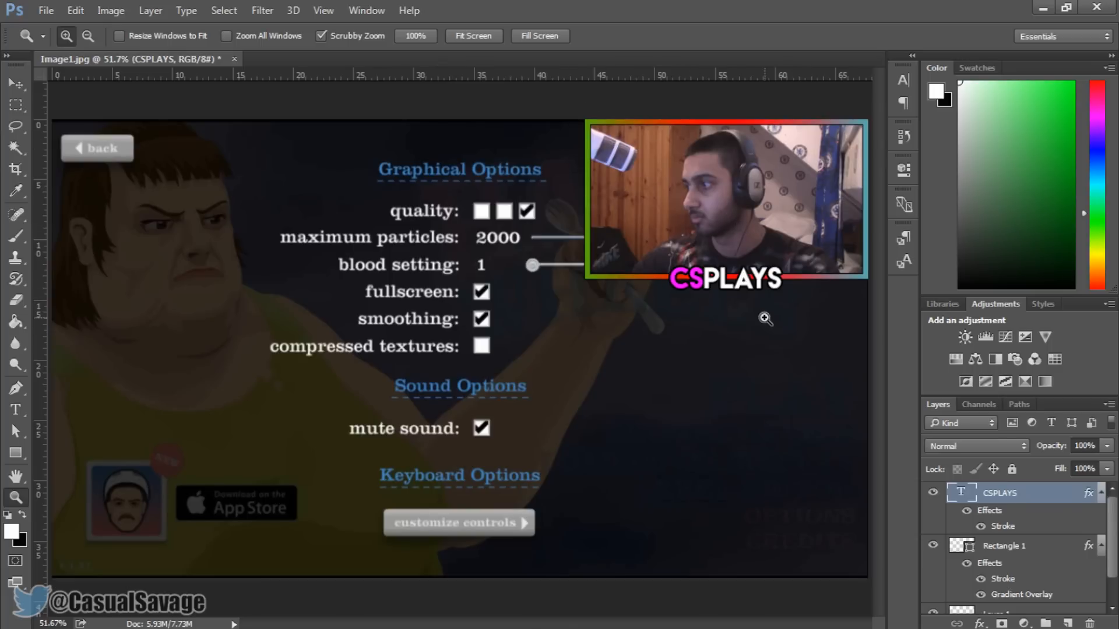
pyautogui.moveTo(250, 249)
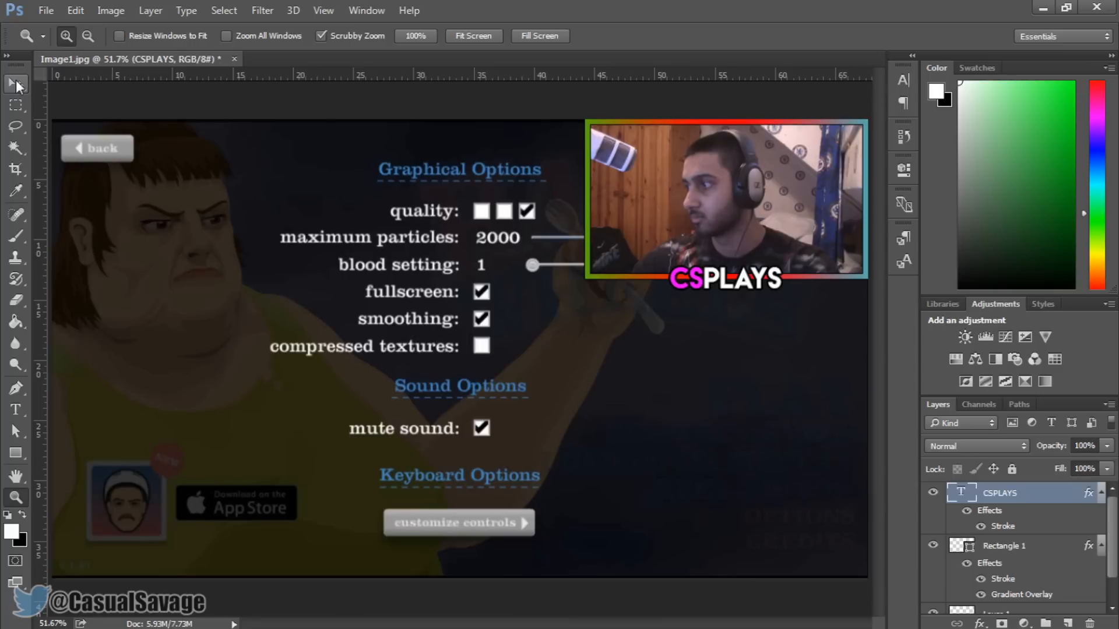
# Step: Hide the screenshot backdrop layers and save the design as FACECAM.png in PNG format
pyautogui.click(15, 83)
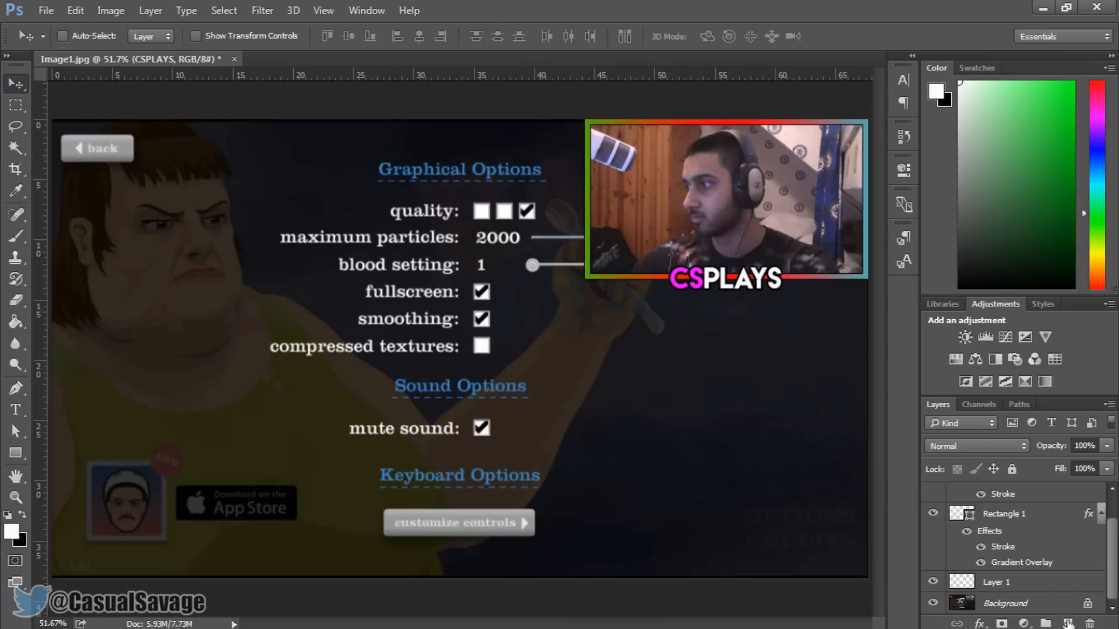
pyautogui.click(1007, 603)
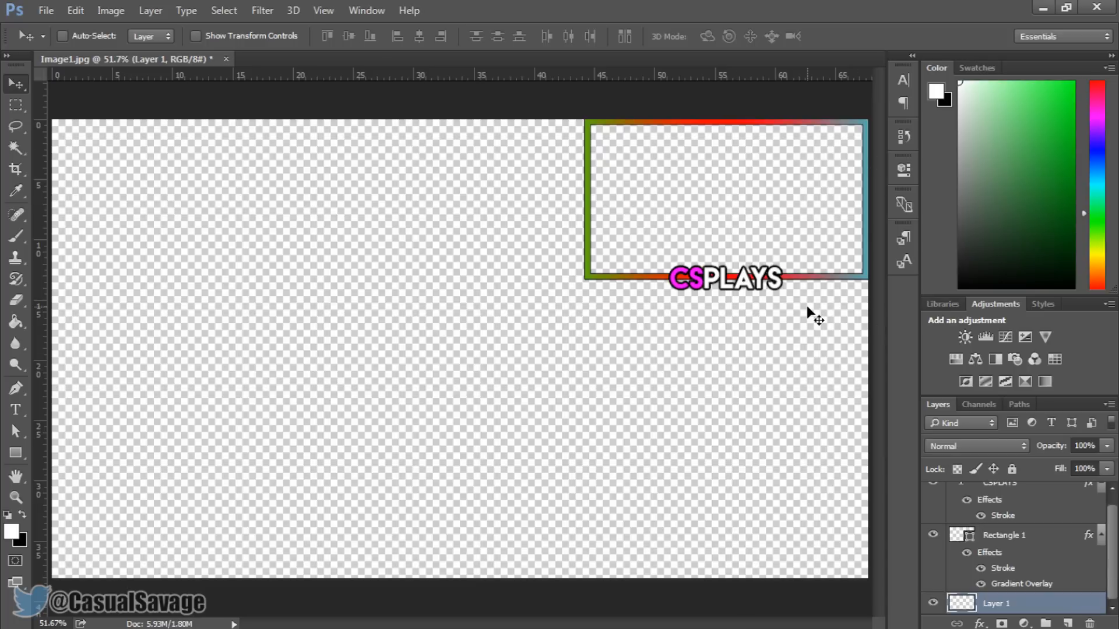
pyautogui.moveTo(107, 47)
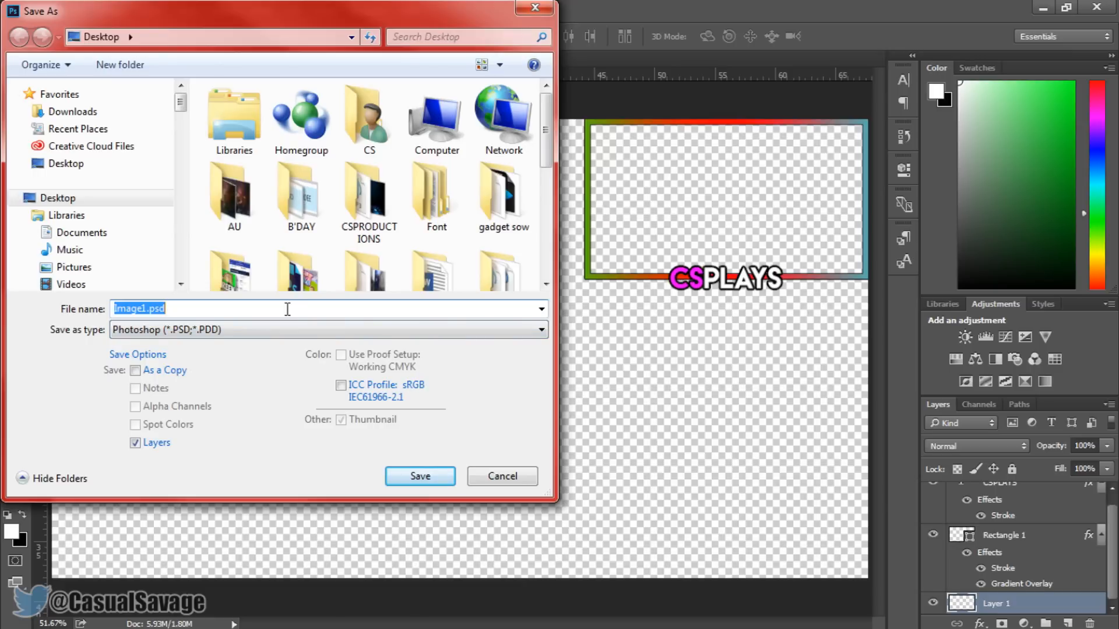
pyautogui.moveTo(387, 349)
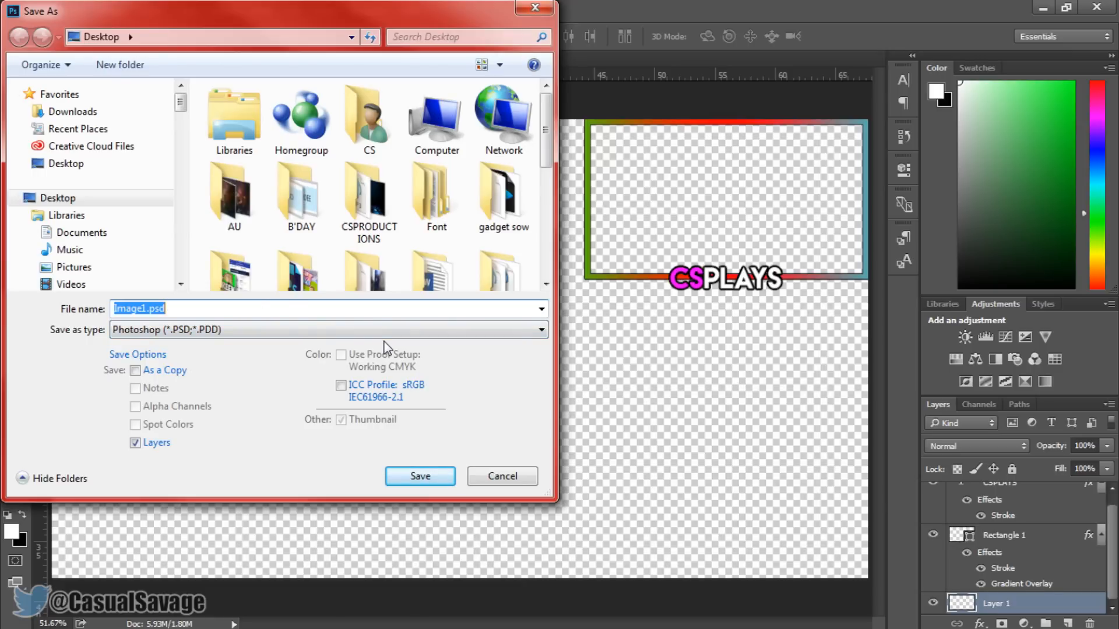
pyautogui.write('FACECAM')
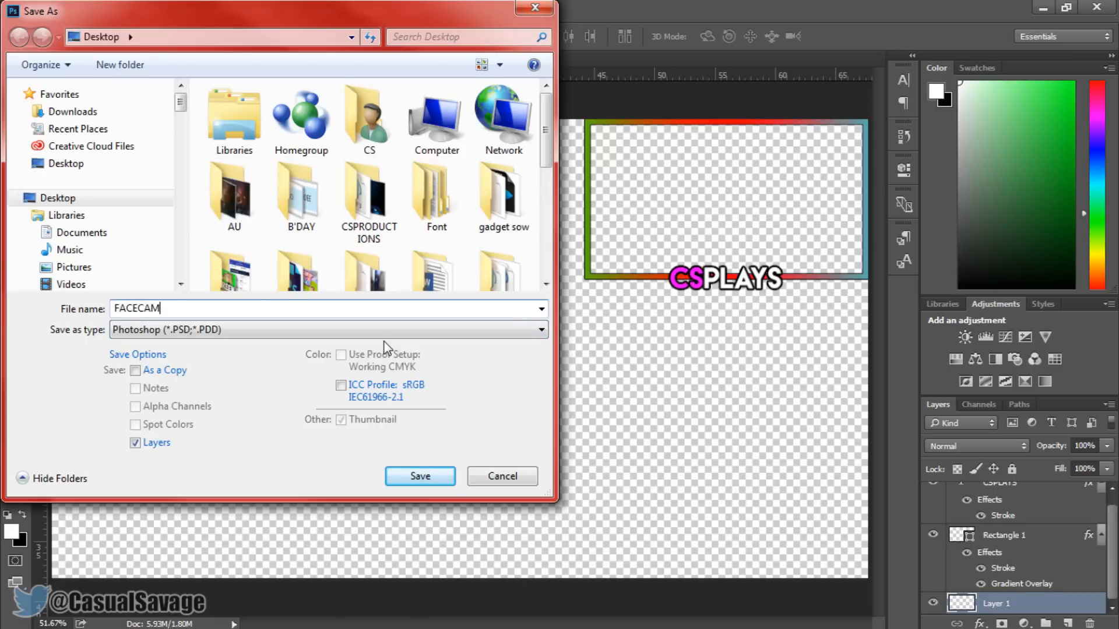
pyautogui.click(419, 476)
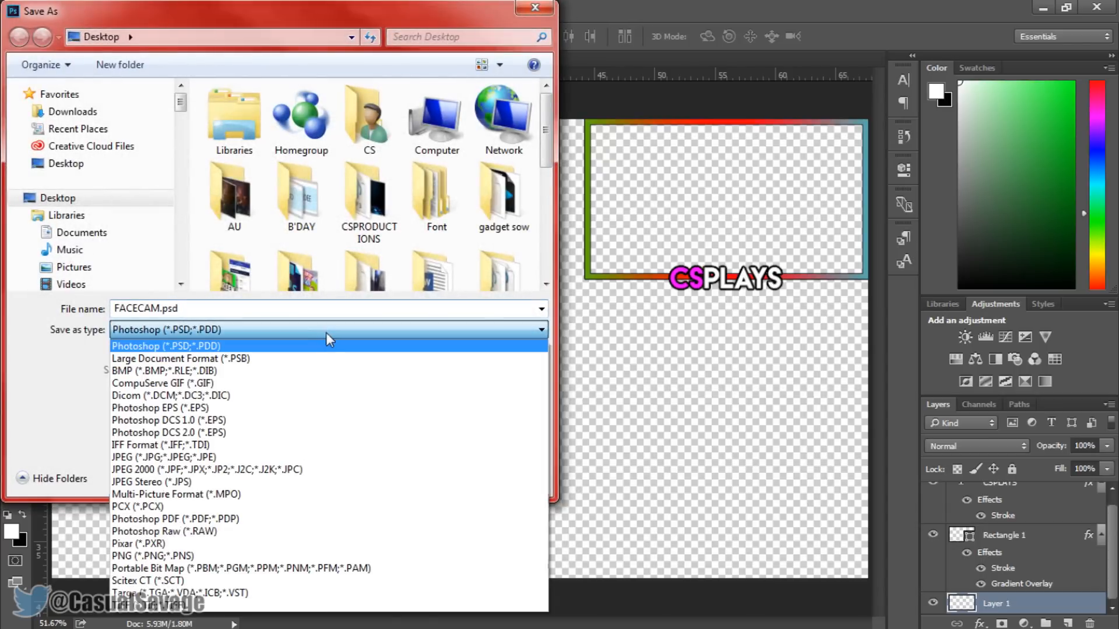
pyautogui.click(152, 556)
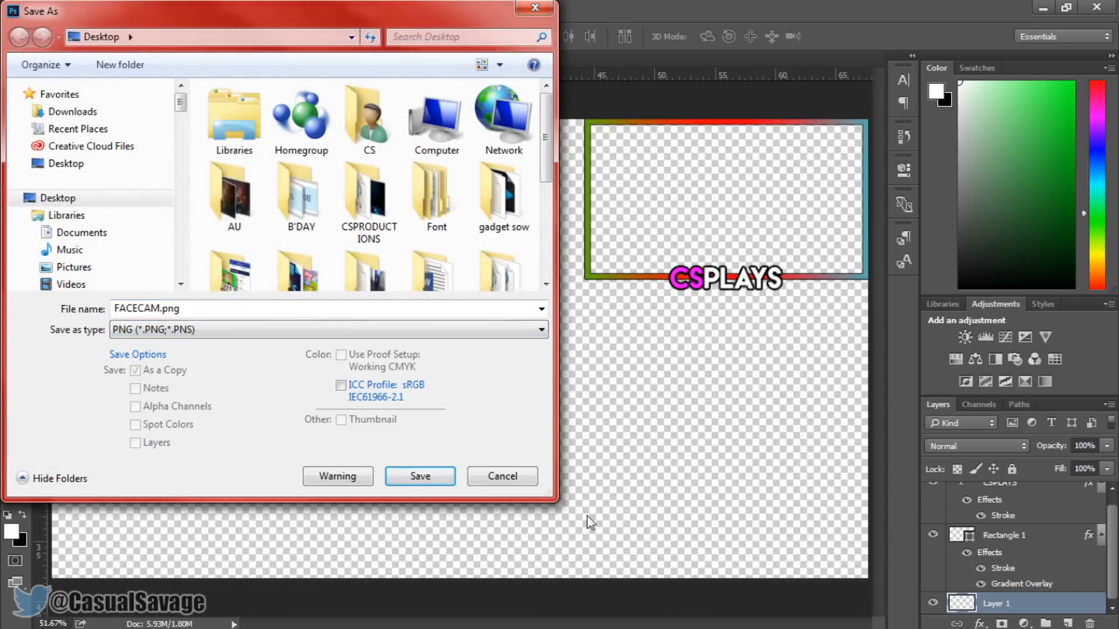
pyautogui.moveTo(715, 230)
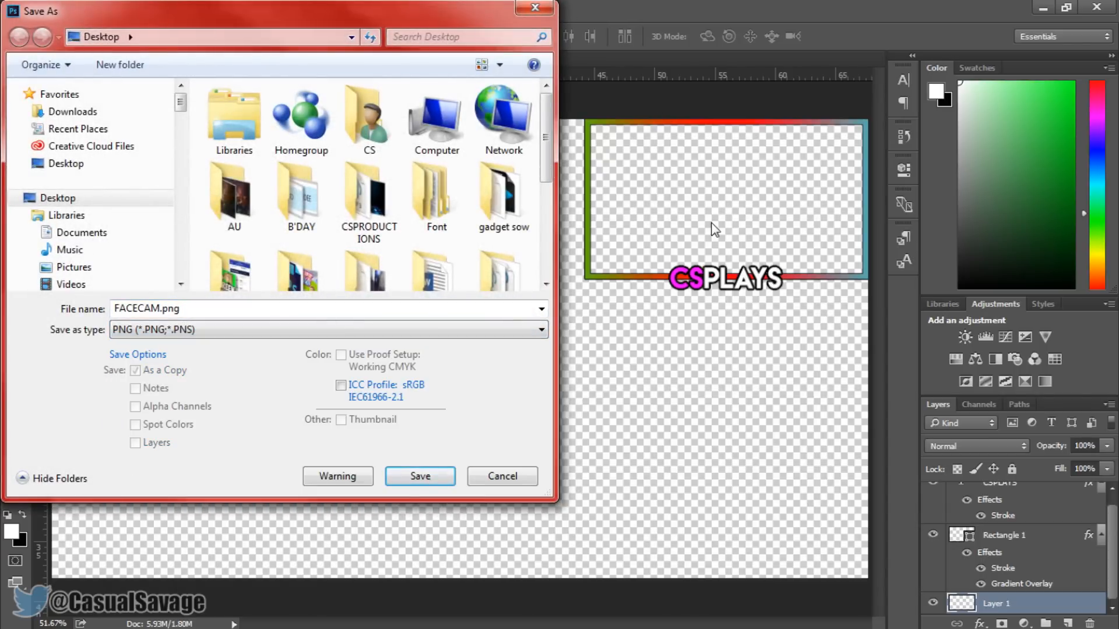
pyautogui.click(419, 476)
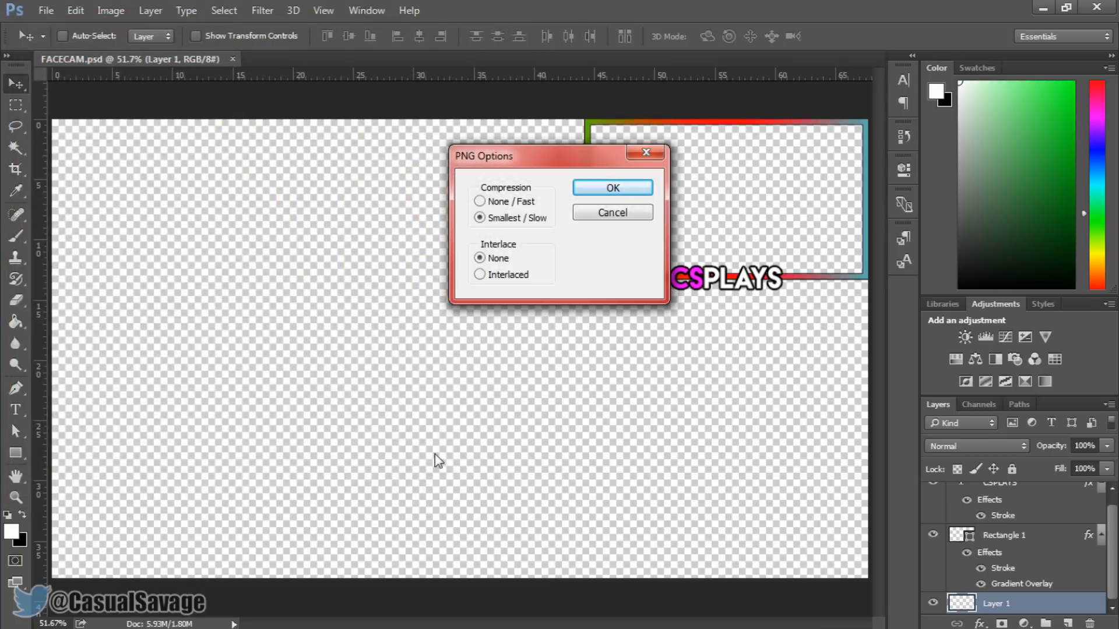
pyautogui.click(611, 188)
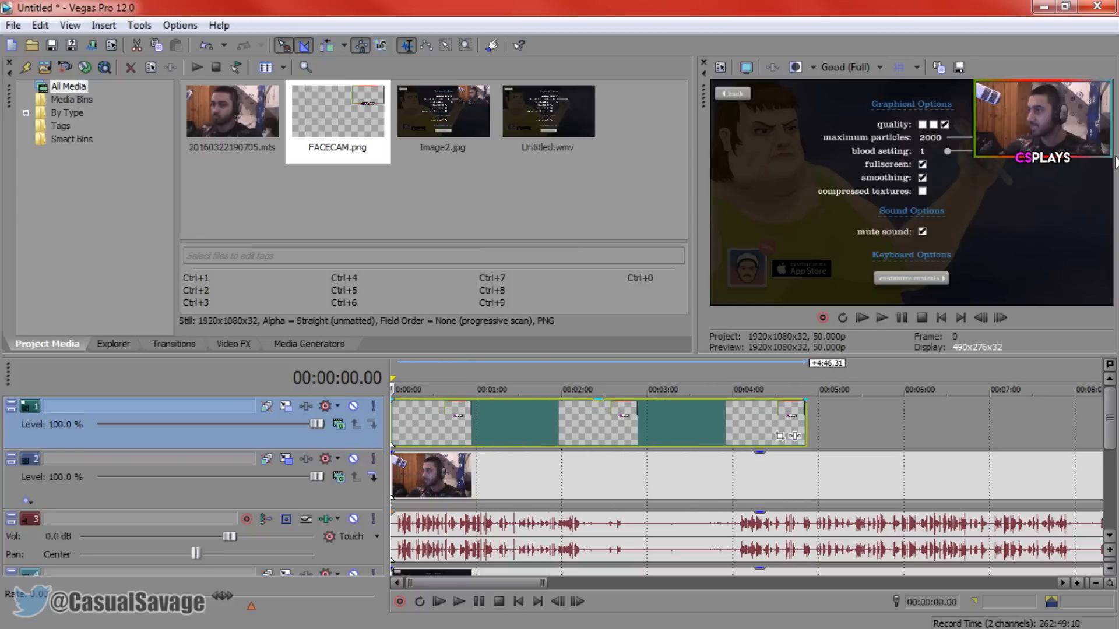
pyautogui.moveTo(541, 441)
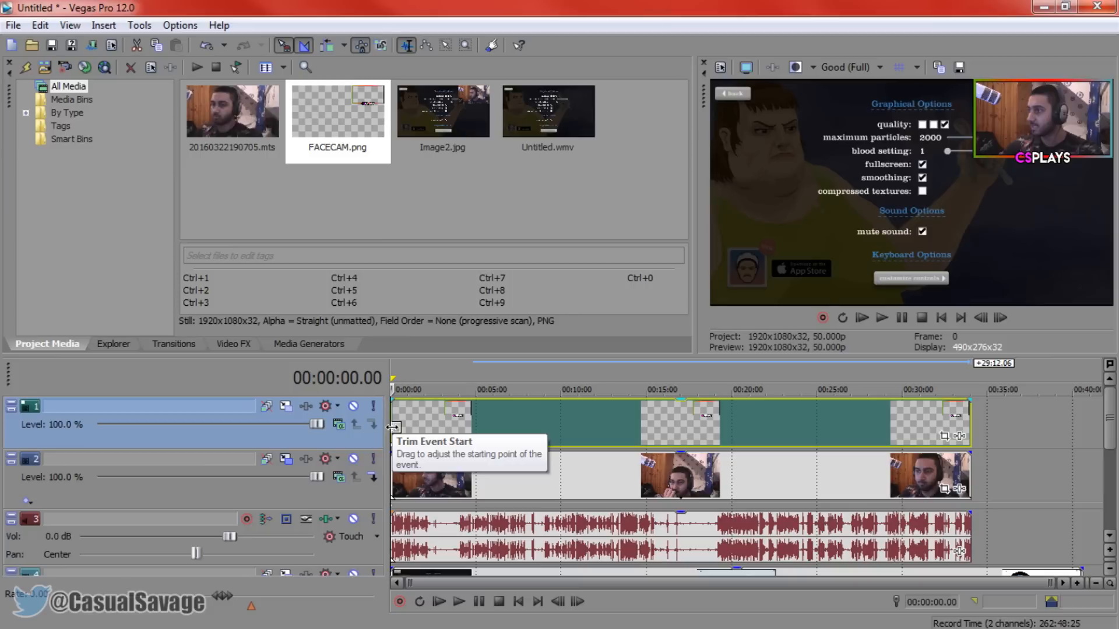
# Step: Open Track Motion for the FACECAM.png border track
pyautogui.click(325, 407)
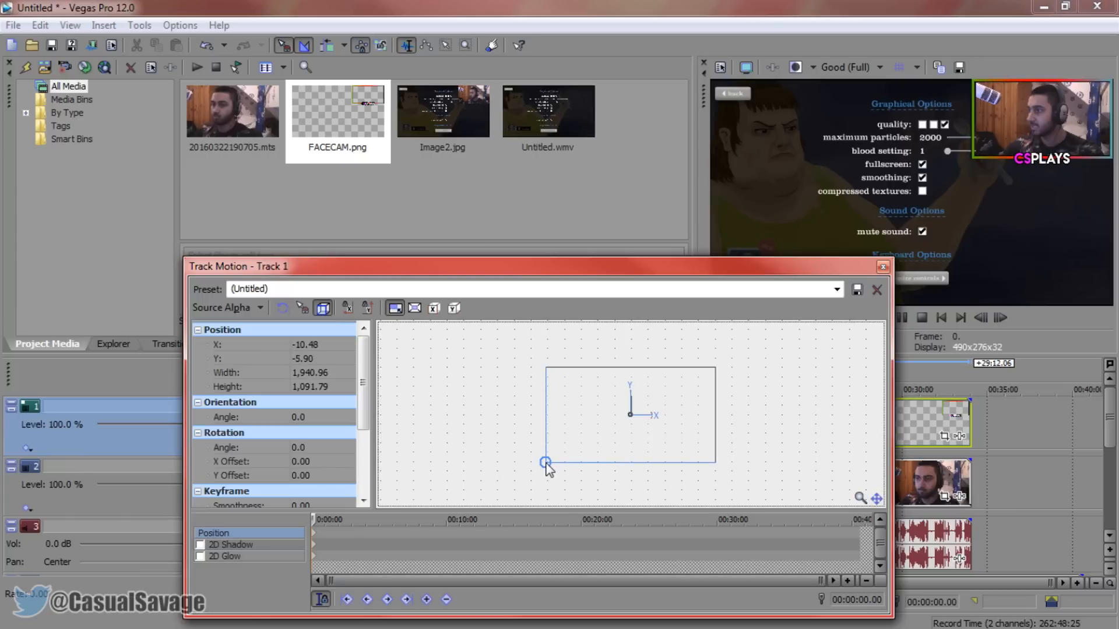
# Step: Resize the border to the video frame and save the motion as preset 'FACECAM BORDER'
pyautogui.moveTo(546, 462); pyautogui.dragTo(631, 416)
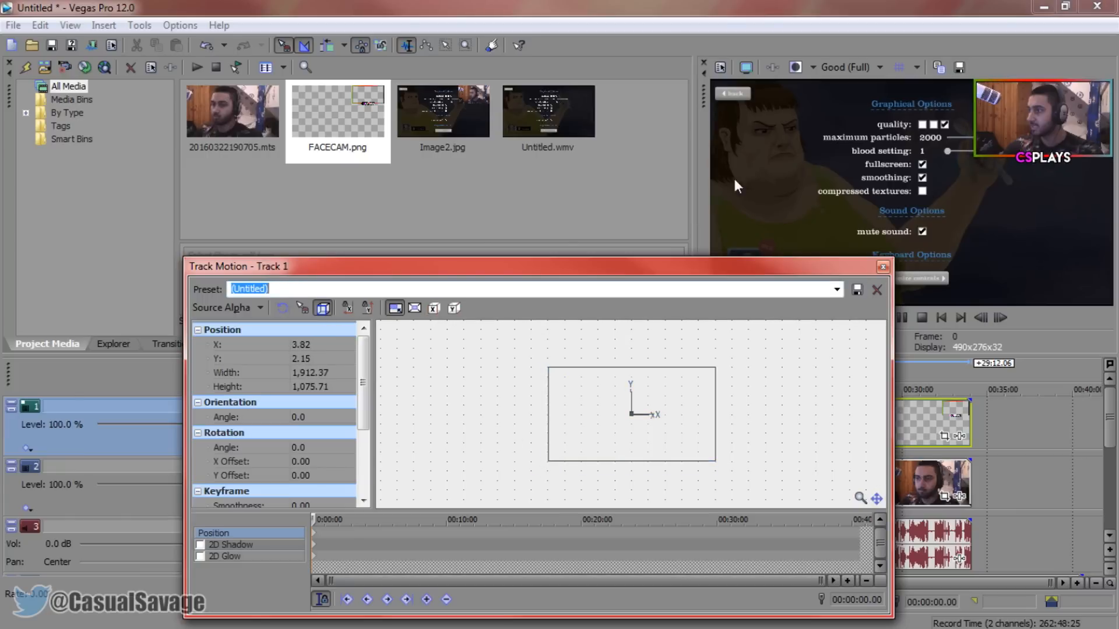
pyautogui.write('FACECAM')
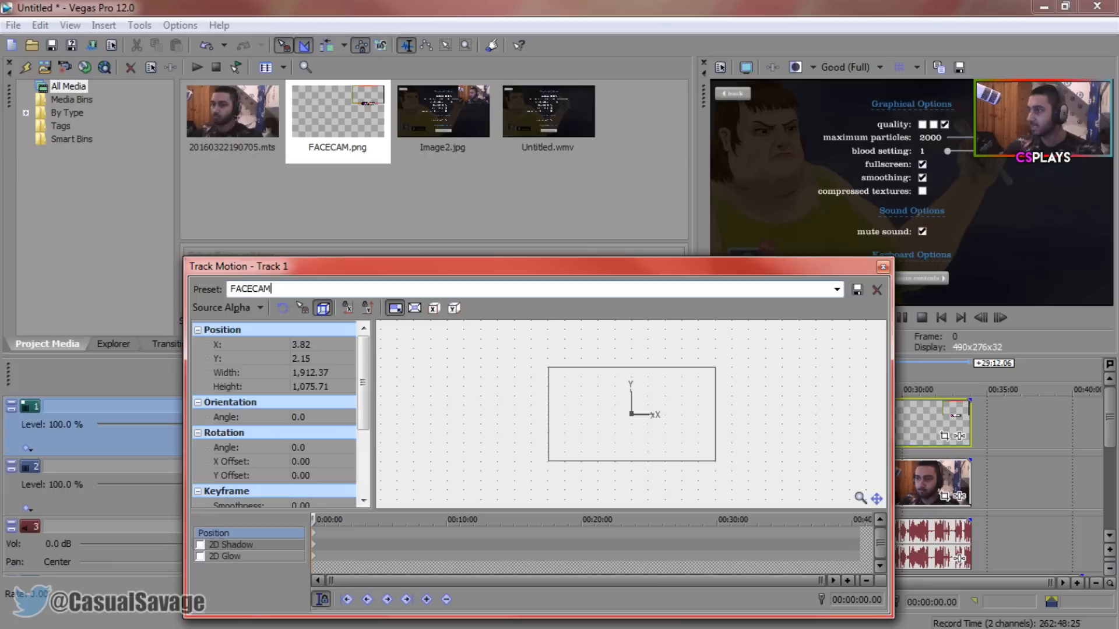
pyautogui.write('BORDER')
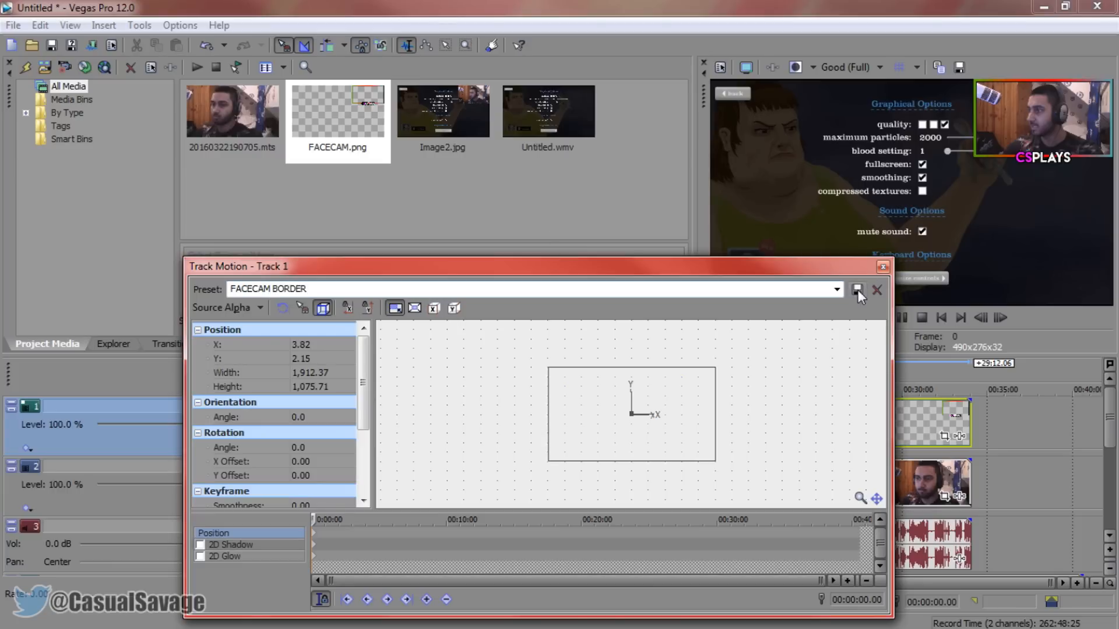
pyautogui.click(835, 289)
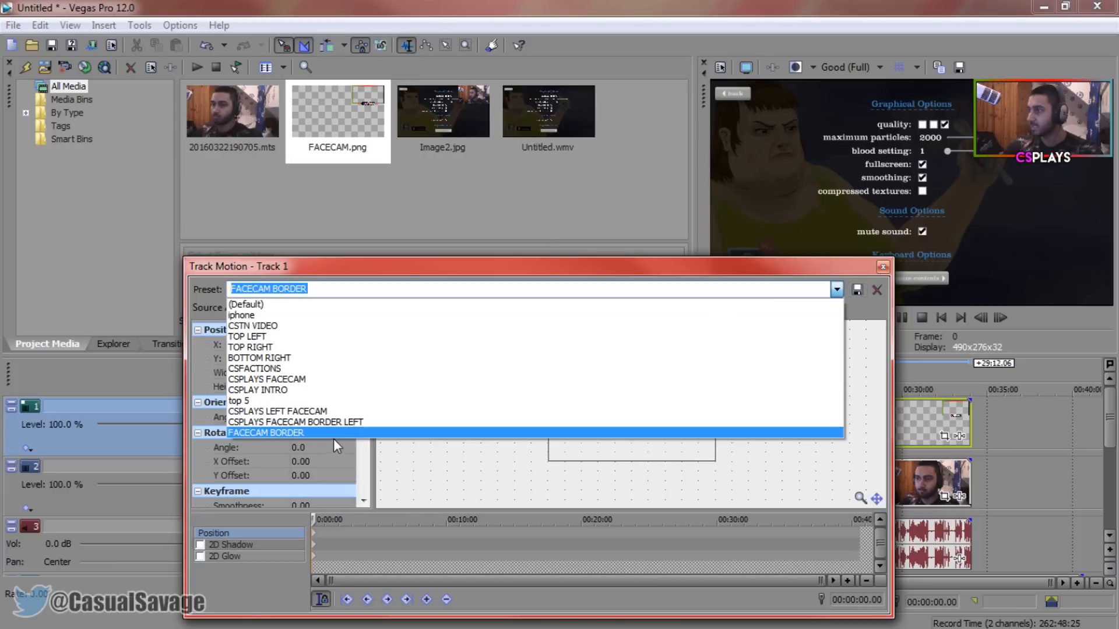
pyautogui.click(267, 433)
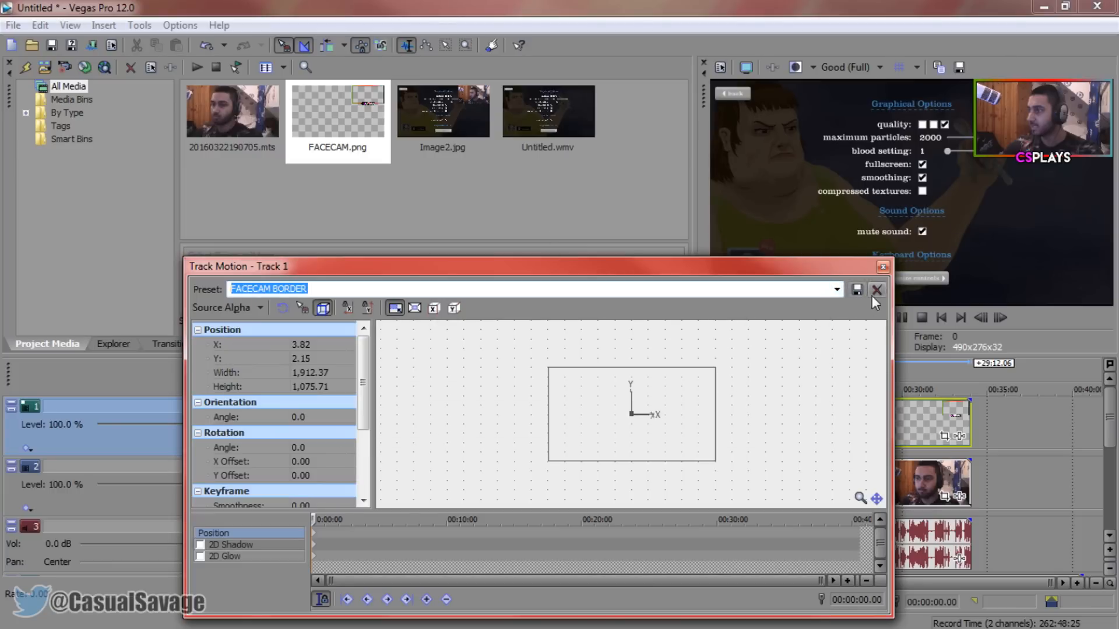